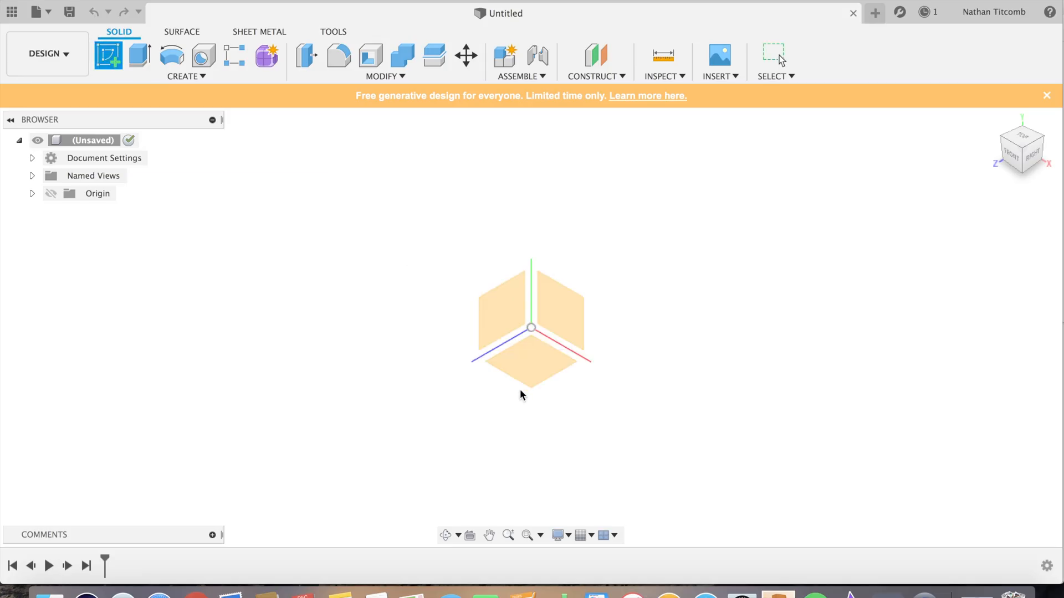
Step: Sketch a 5 by 5 inch rectangle on the XY ground plane
{"action": "left_click", "coordinate": [108, 55]}
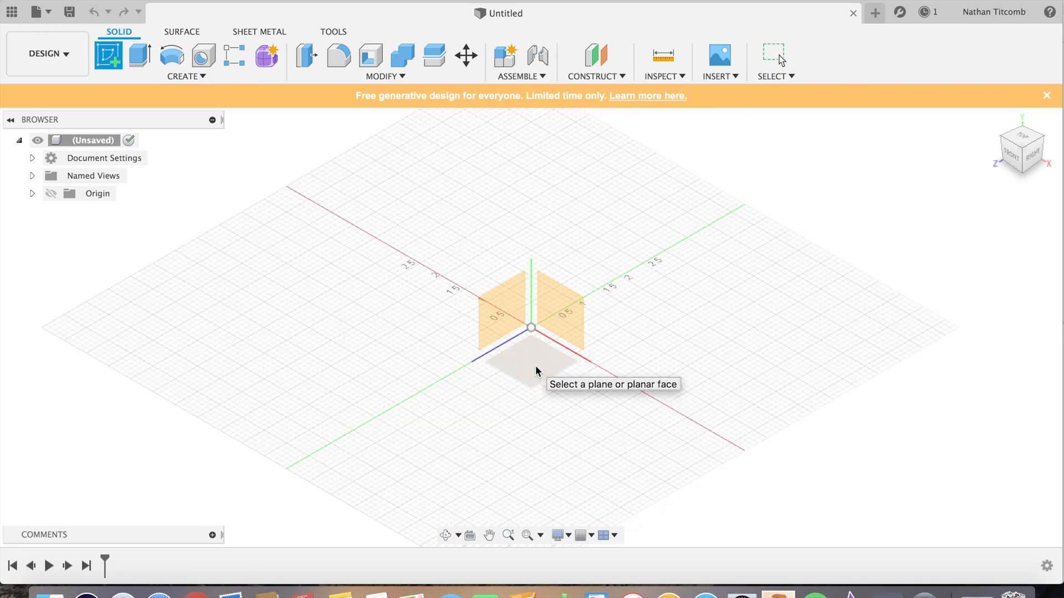
{"action": "left_click", "coordinate": [532, 353]}
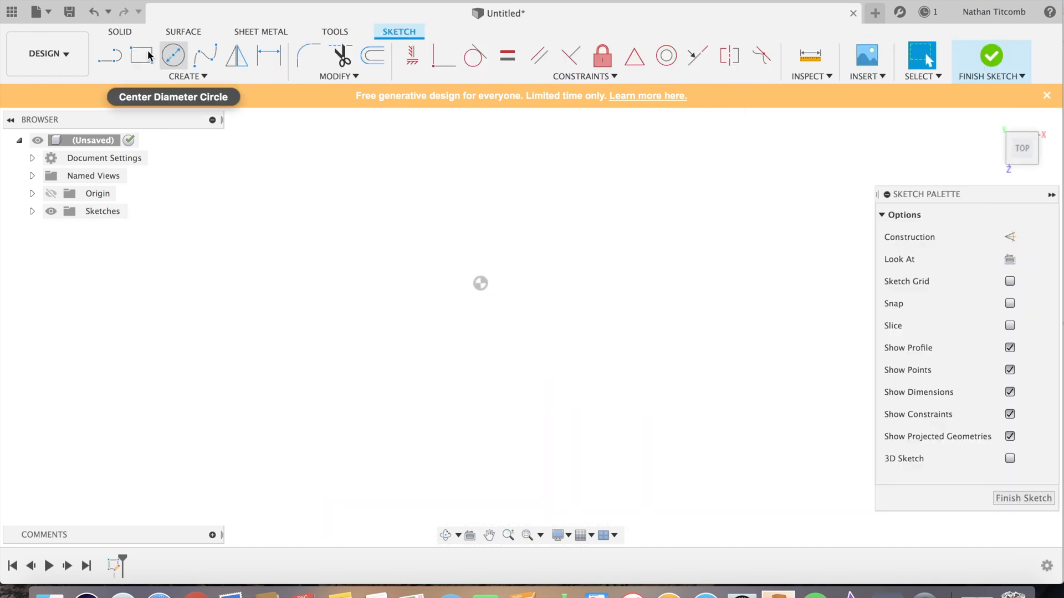
{"action": "left_click", "coordinate": [142, 56]}
{"action": "type", "text": "3"}
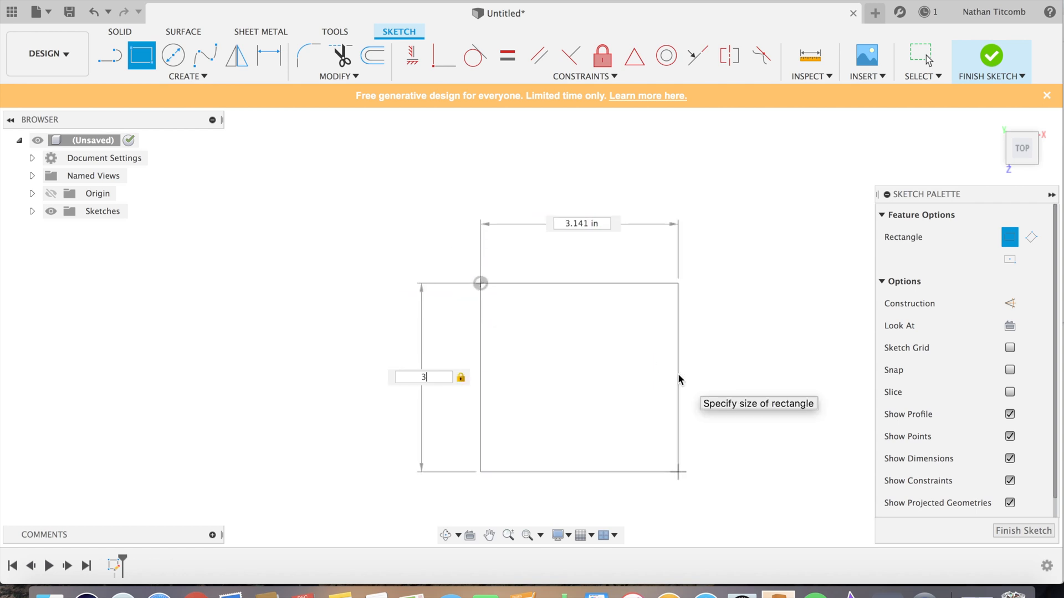
{"action": "type", "text": "5"}
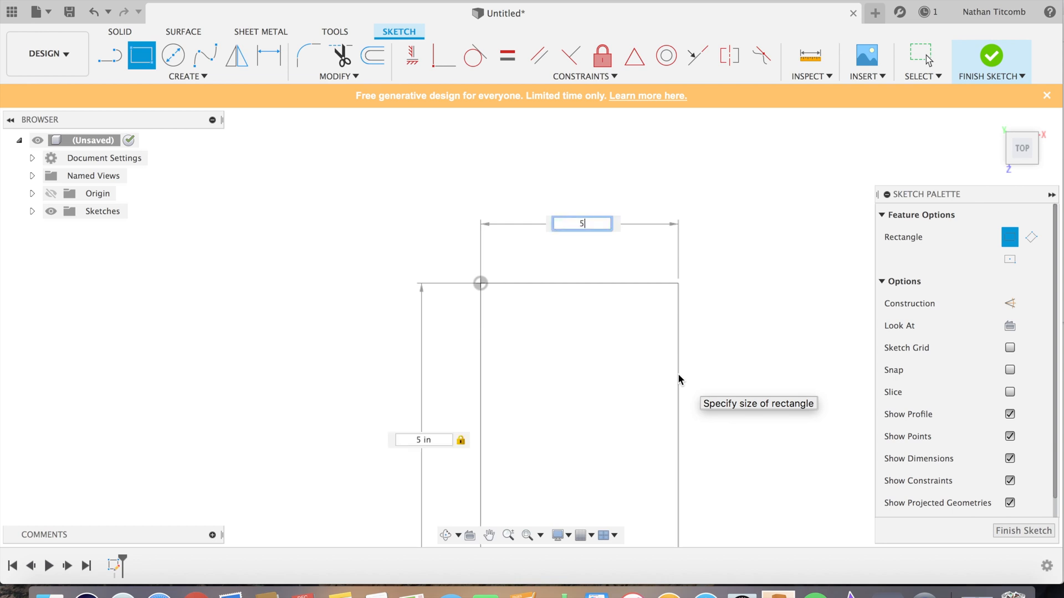
{"action": "key", "text": "Return"}
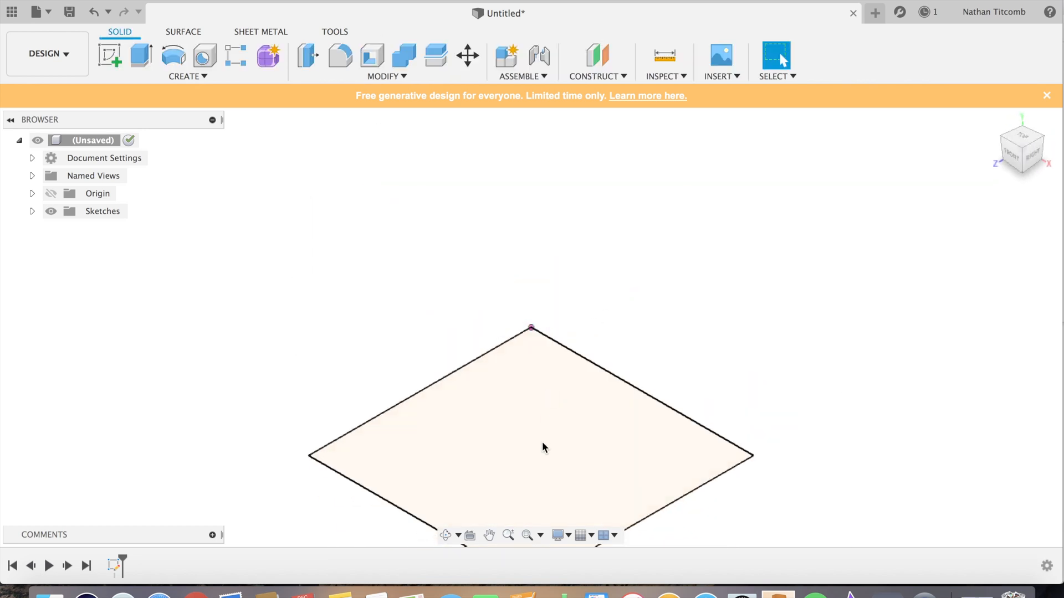
Step: Extrude the square profile 1.25 inches into a solid block and view it from the top
{"action": "left_click", "coordinate": [541, 447]}
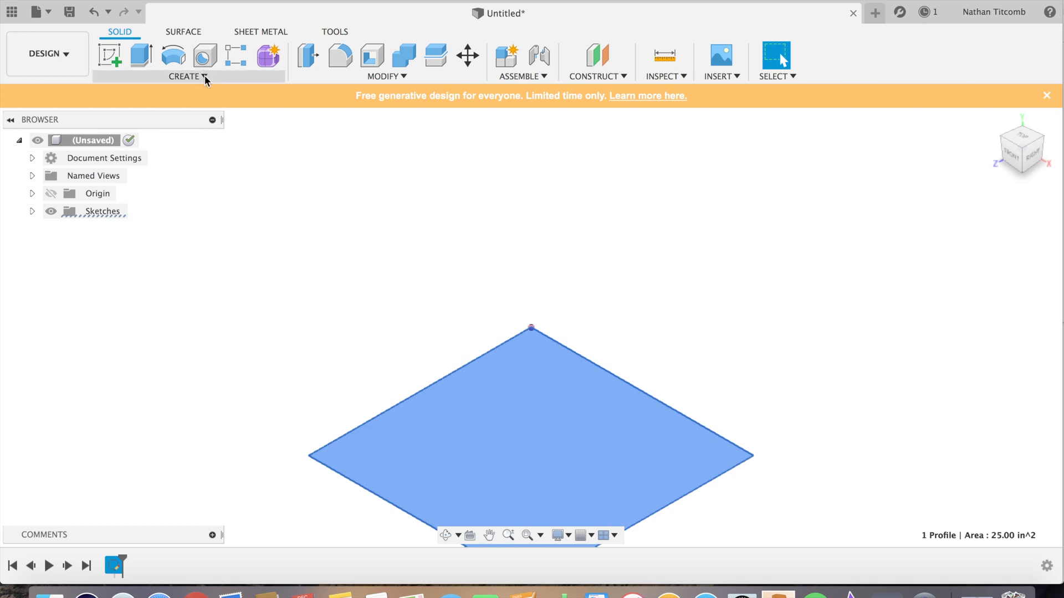
{"action": "left_click", "coordinate": [141, 56]}
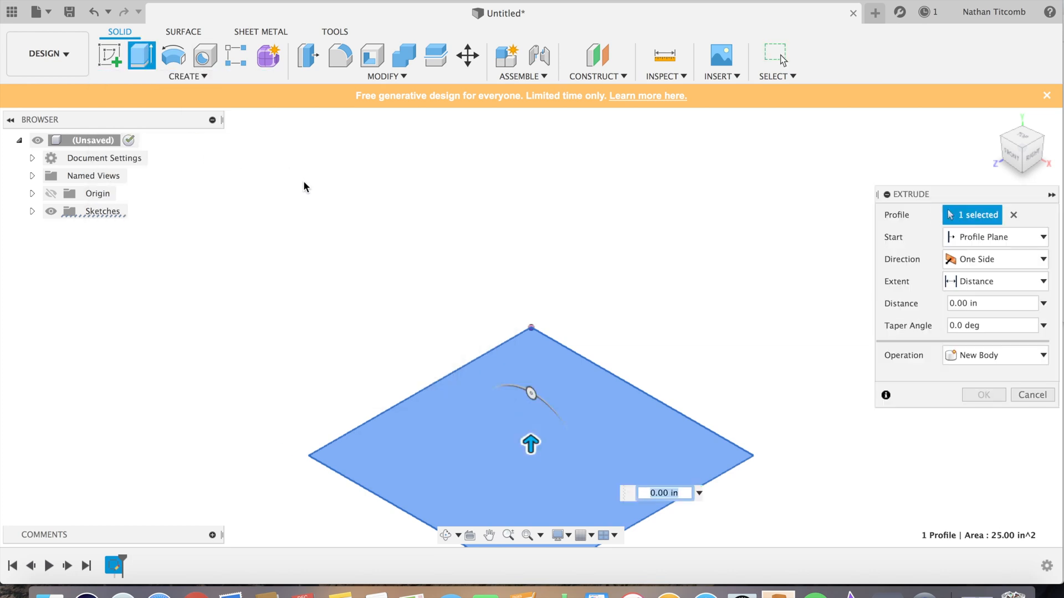
{"action": "type", "text": "1.25"}
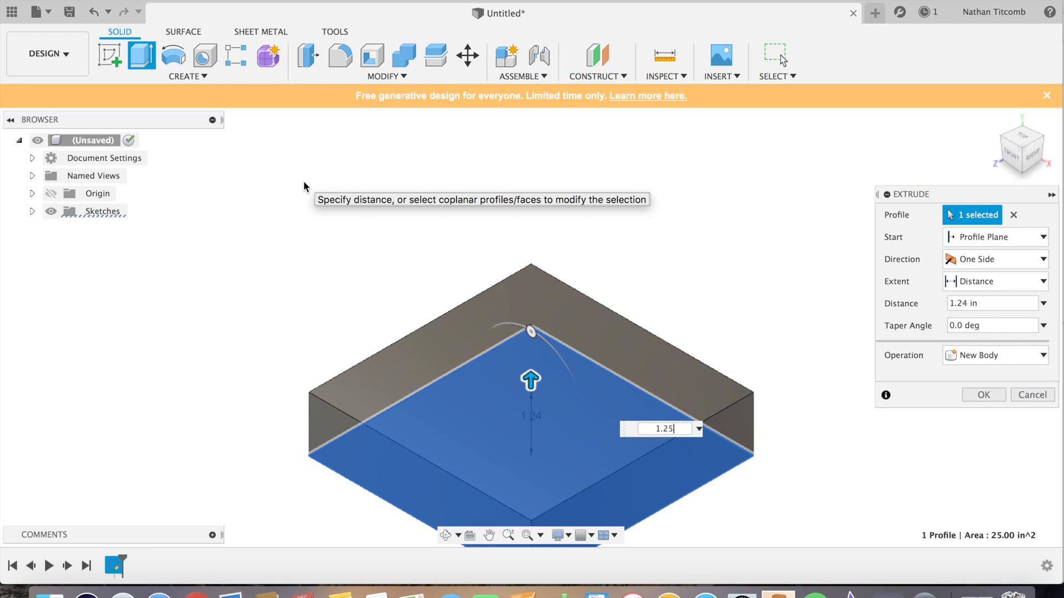
{"action": "left_click", "coordinate": [982, 395]}
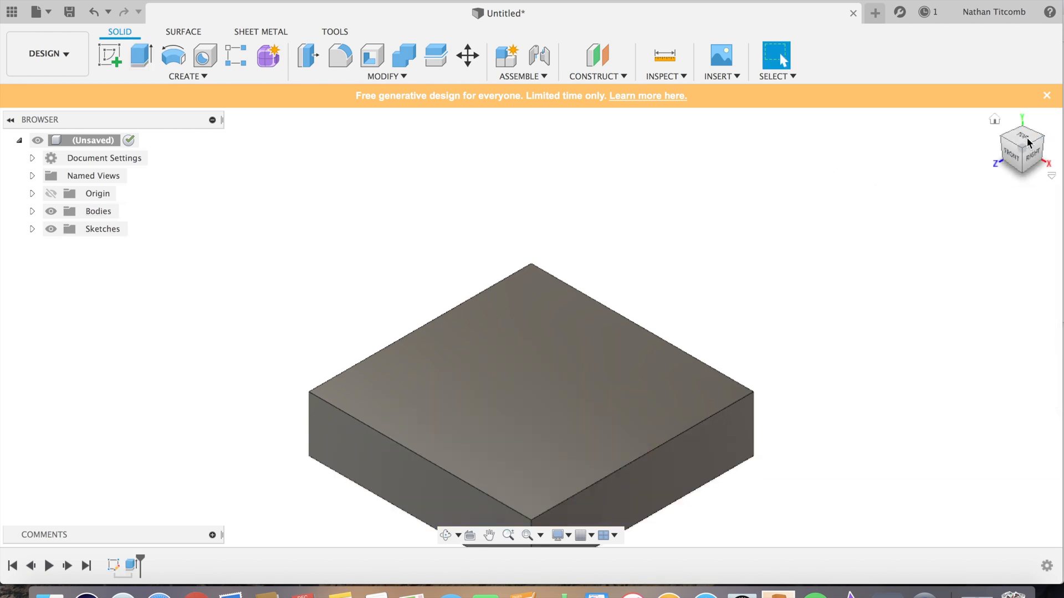
{"action": "left_click", "coordinate": [1021, 148]}
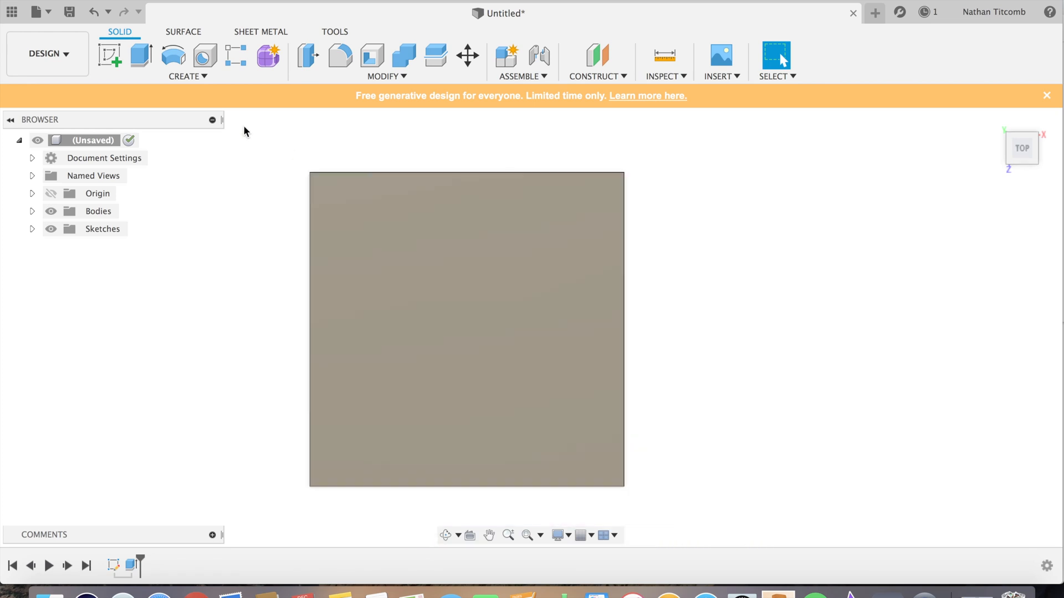
Step: Draw the F outline on the block's top face: a 2.25-inch rise, then 1-inch segments
{"action": "left_click", "coordinate": [111, 56]}
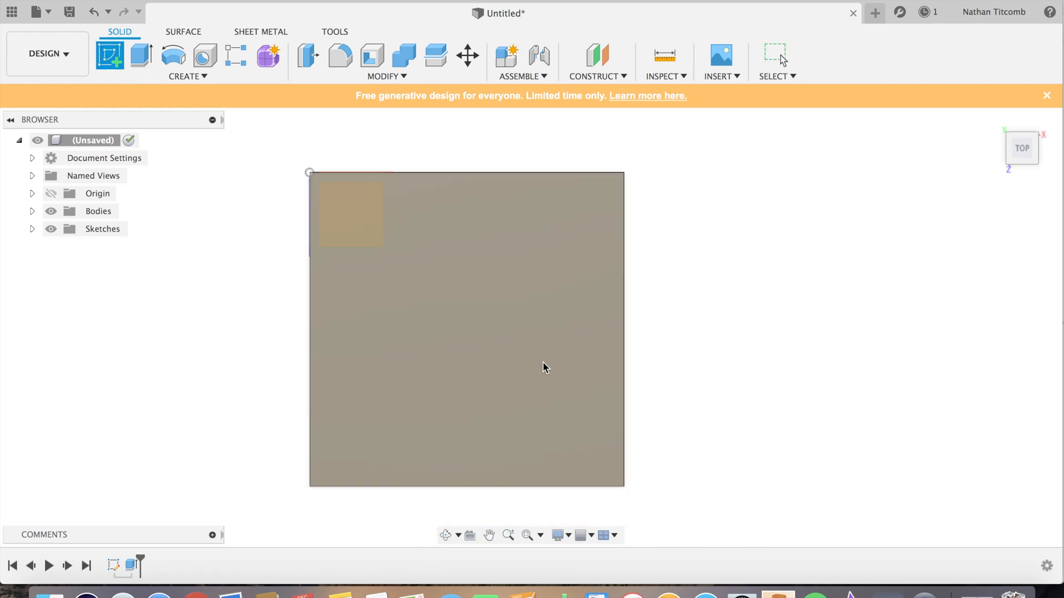
{"action": "left_click", "coordinate": [111, 55]}
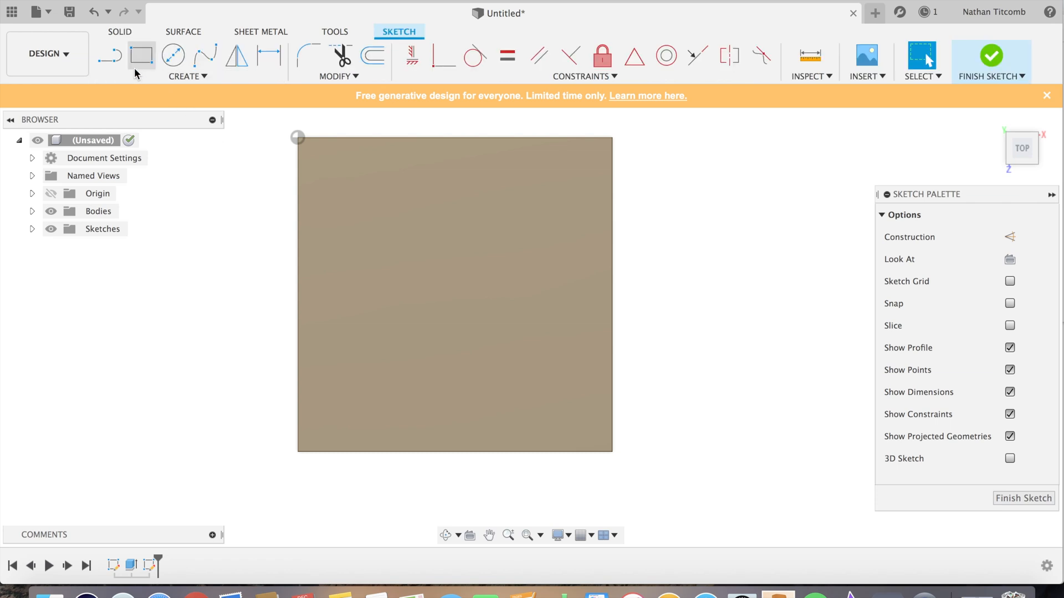
{"action": "left_click", "coordinate": [109, 56]}
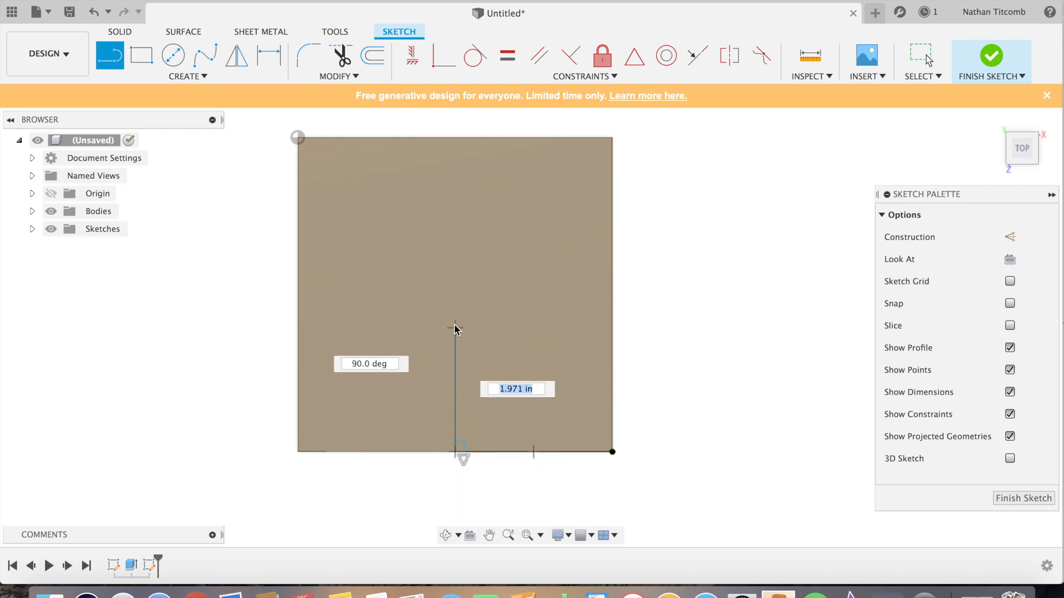
{"action": "mouse_move", "coordinate": [453, 314]}
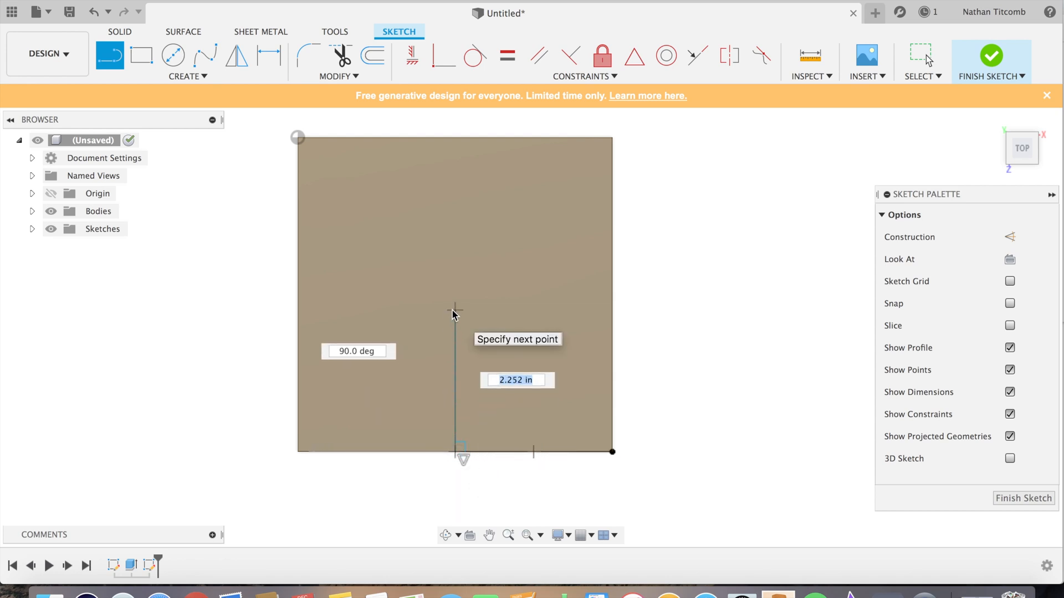
{"action": "type", "text": "2.25"}
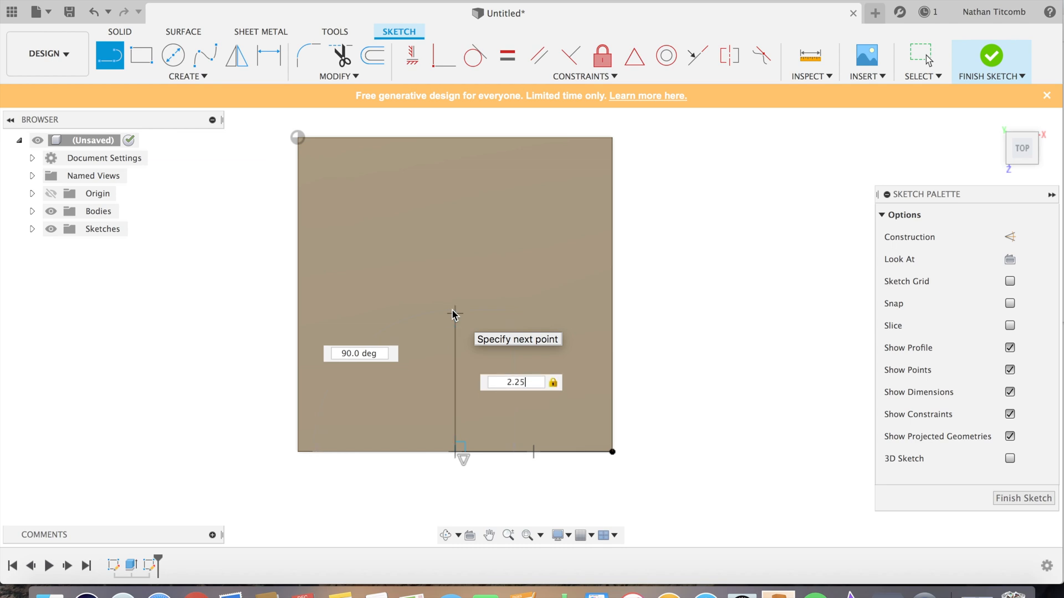
{"action": "key", "text": "Return"}
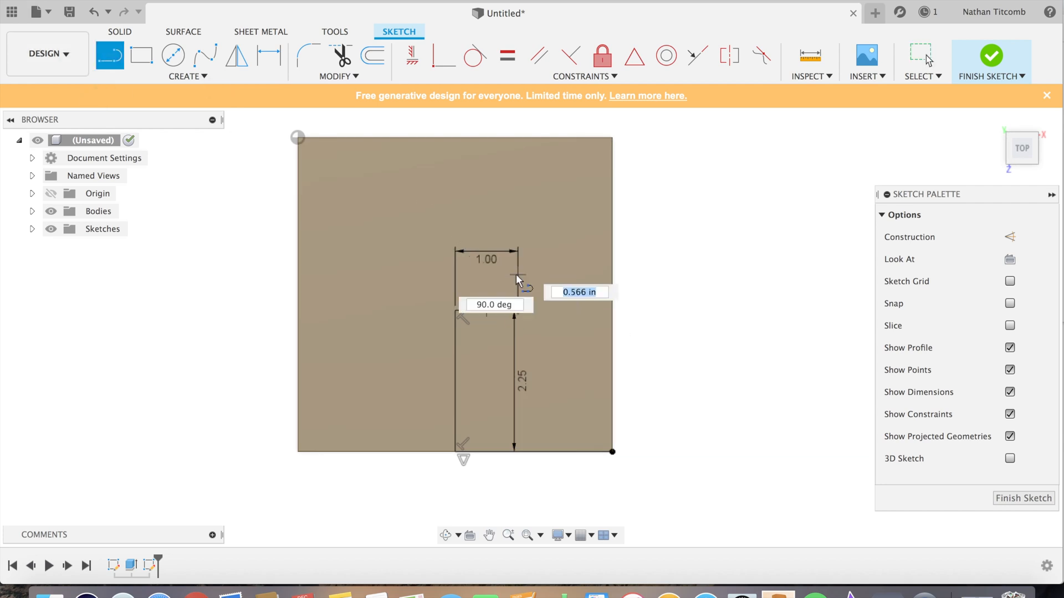
{"action": "type", "text": "1"}
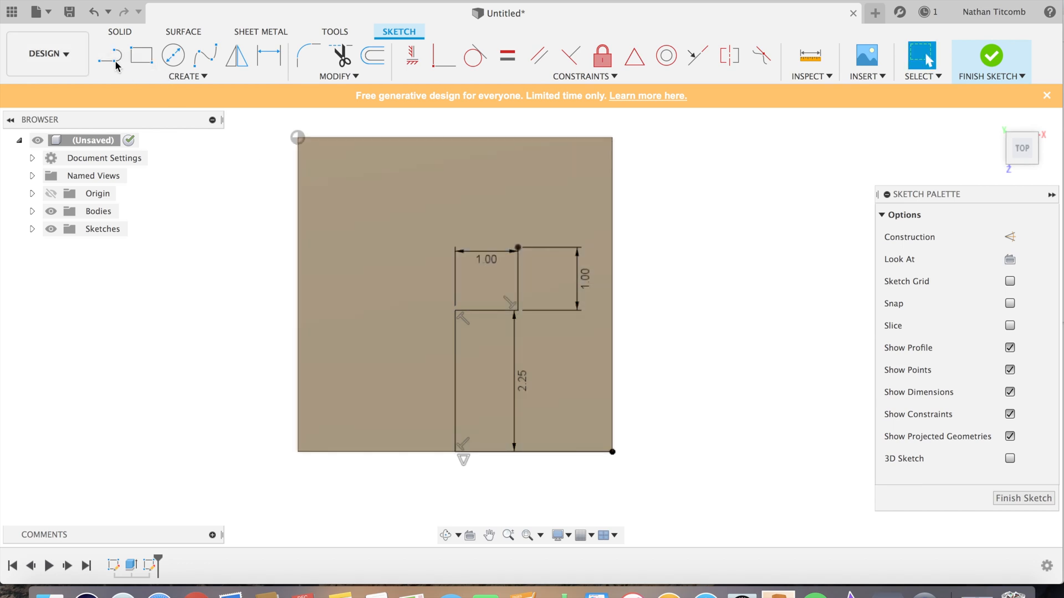
{"action": "left_click", "coordinate": [110, 56]}
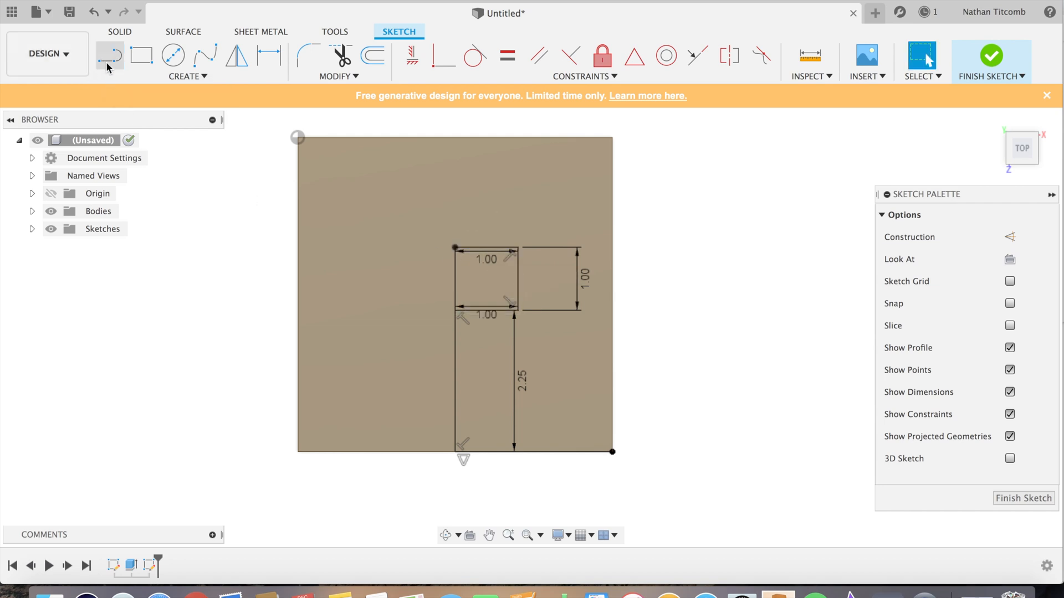
{"action": "left_click", "coordinate": [109, 57]}
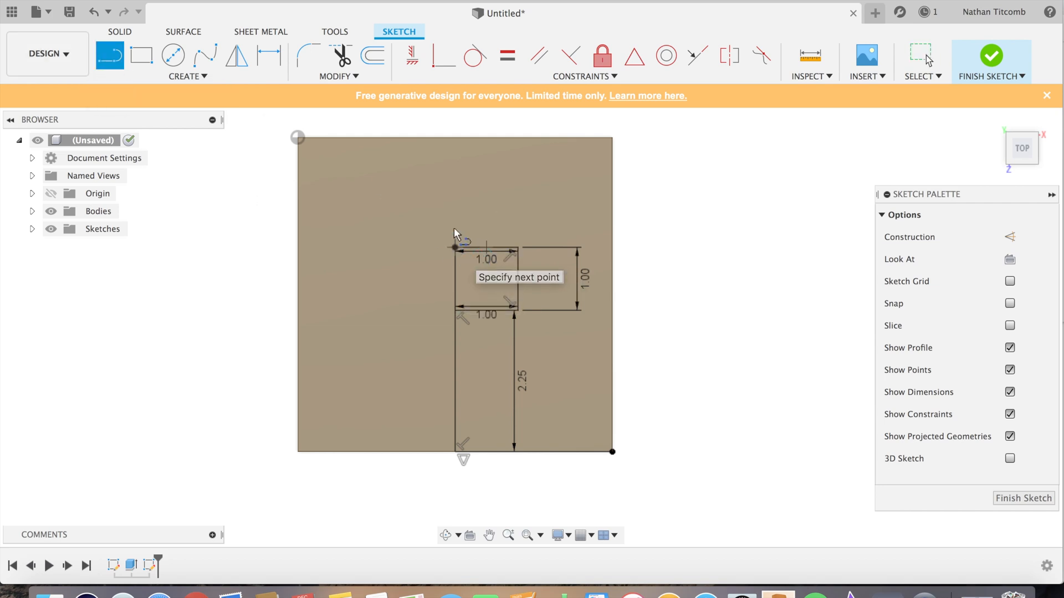
{"action": "mouse_move", "coordinate": [454, 173]}
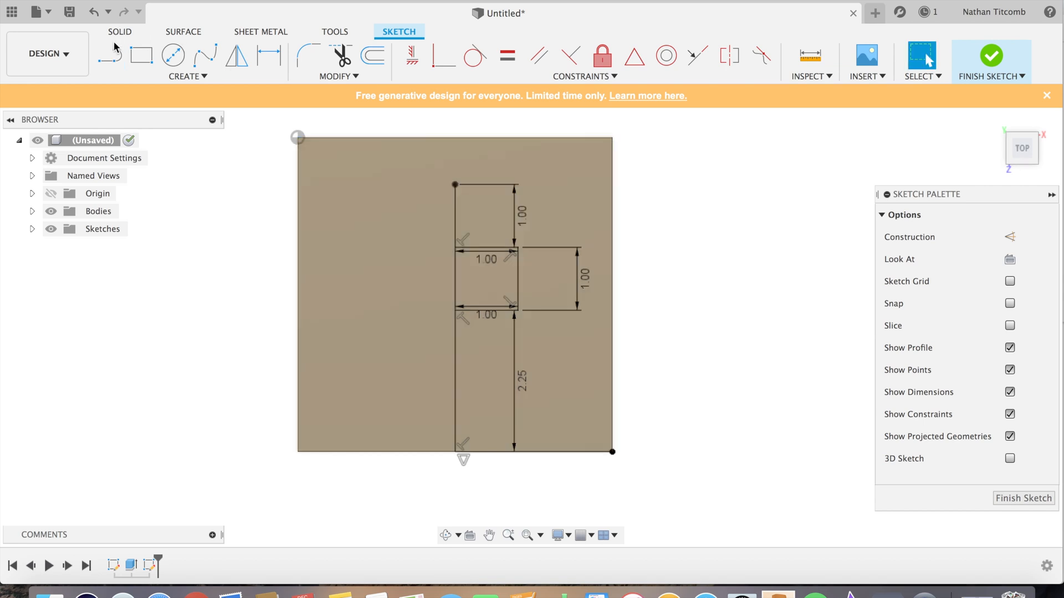
{"action": "left_click", "coordinate": [109, 56]}
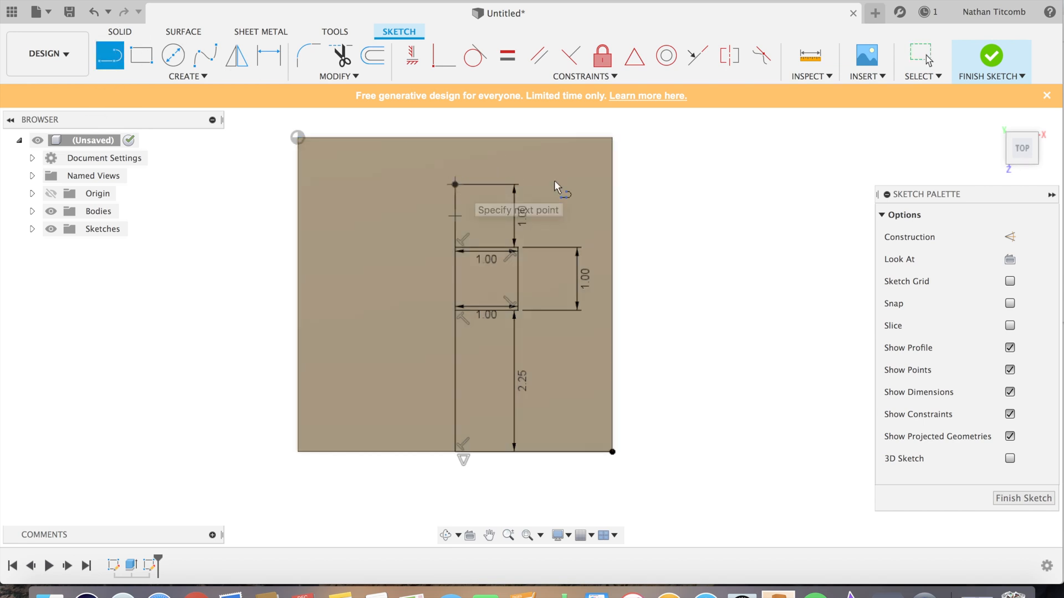
{"action": "mouse_move", "coordinate": [608, 189]}
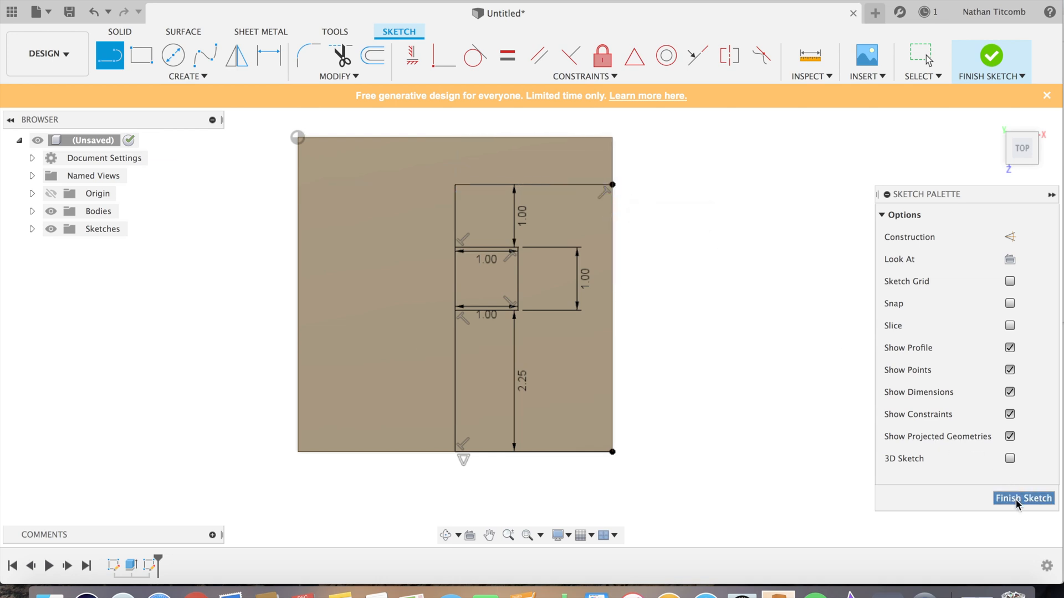
Step: Extrude-cut the F profile -1 inch into the block
{"action": "left_click", "coordinate": [1022, 498]}
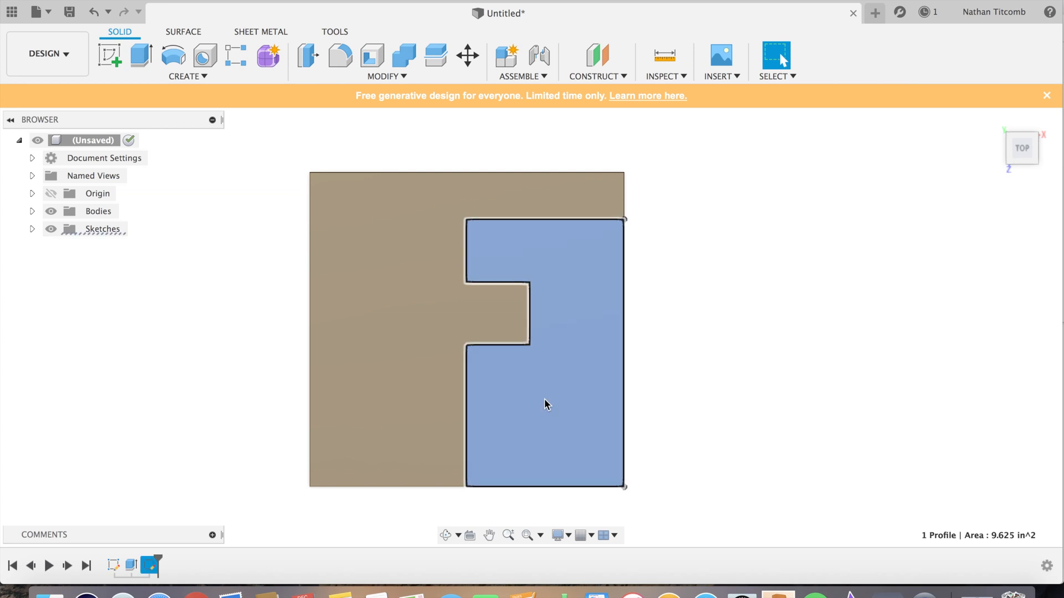
{"action": "left_click", "coordinate": [188, 61]}
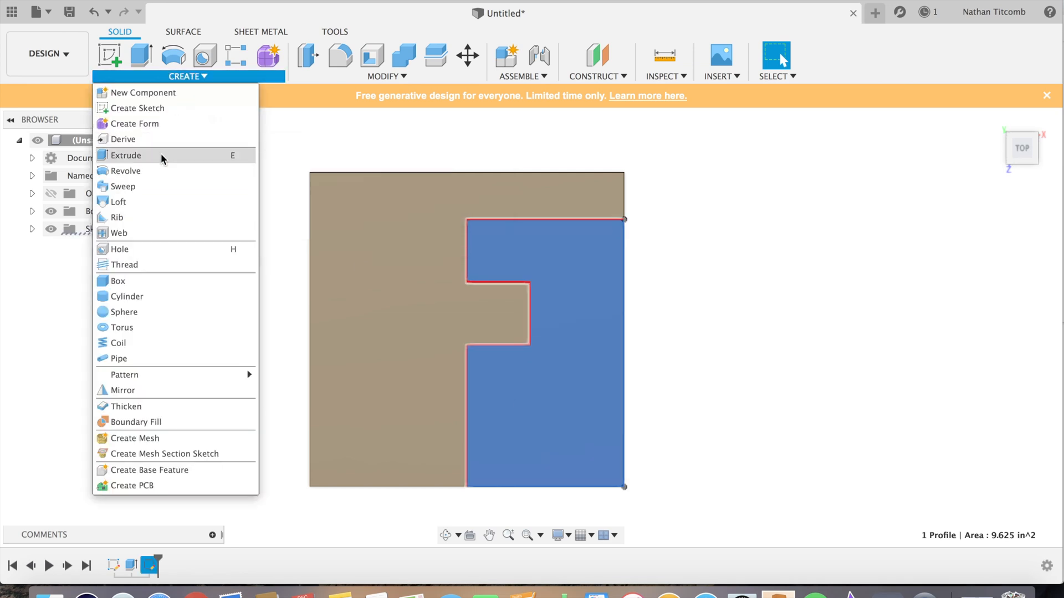
{"action": "left_click", "coordinate": [127, 154]}
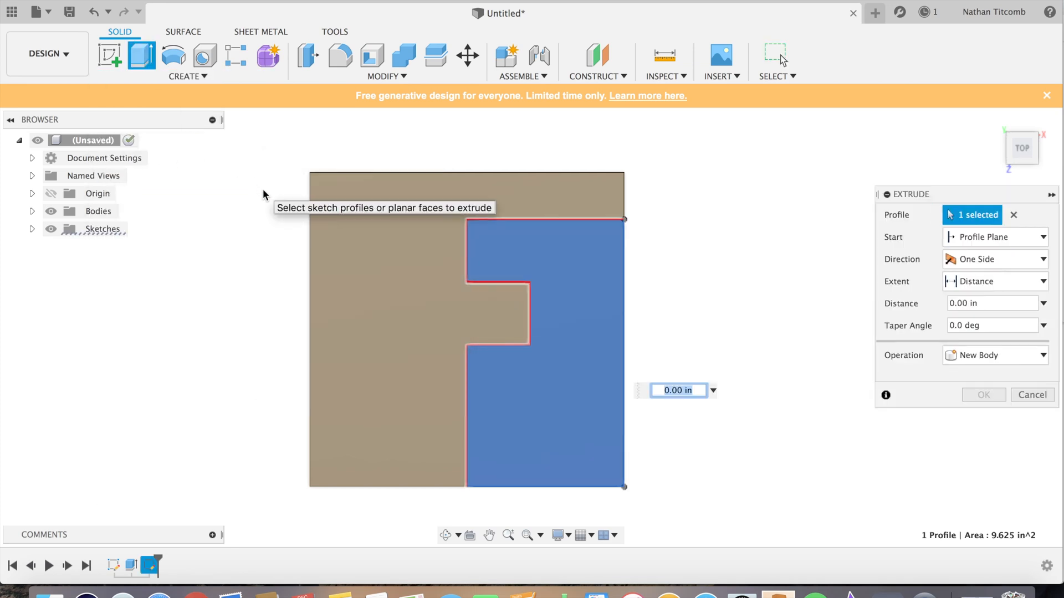
{"action": "type", "text": "-1"}
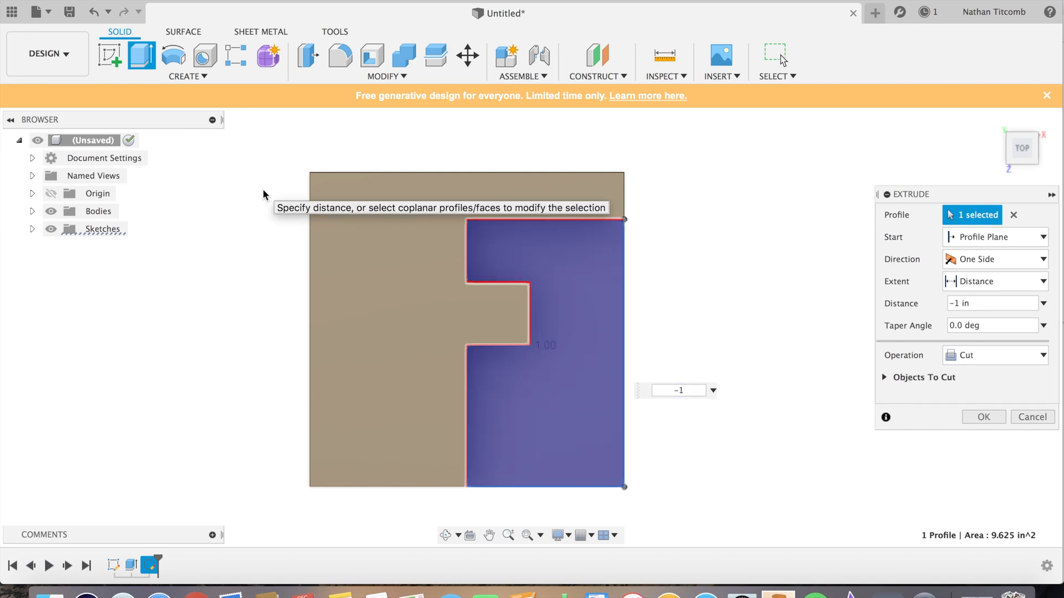
{"action": "left_click", "coordinate": [982, 417]}
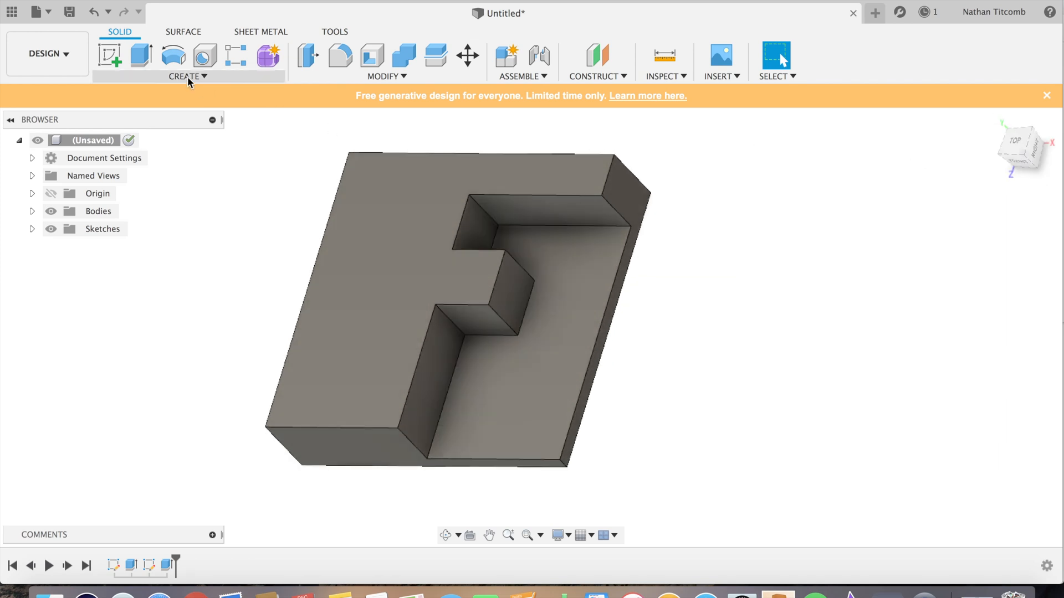
Step: Fillet the F pocket's inner vertical corner edges
{"action": "left_click", "coordinate": [386, 75]}
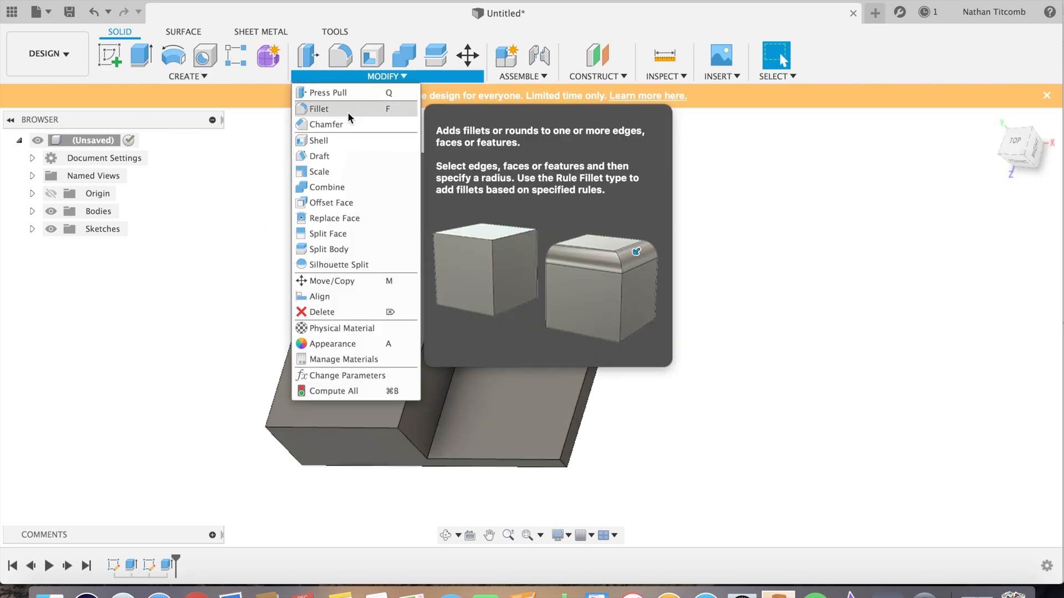
{"action": "left_click", "coordinate": [318, 109]}
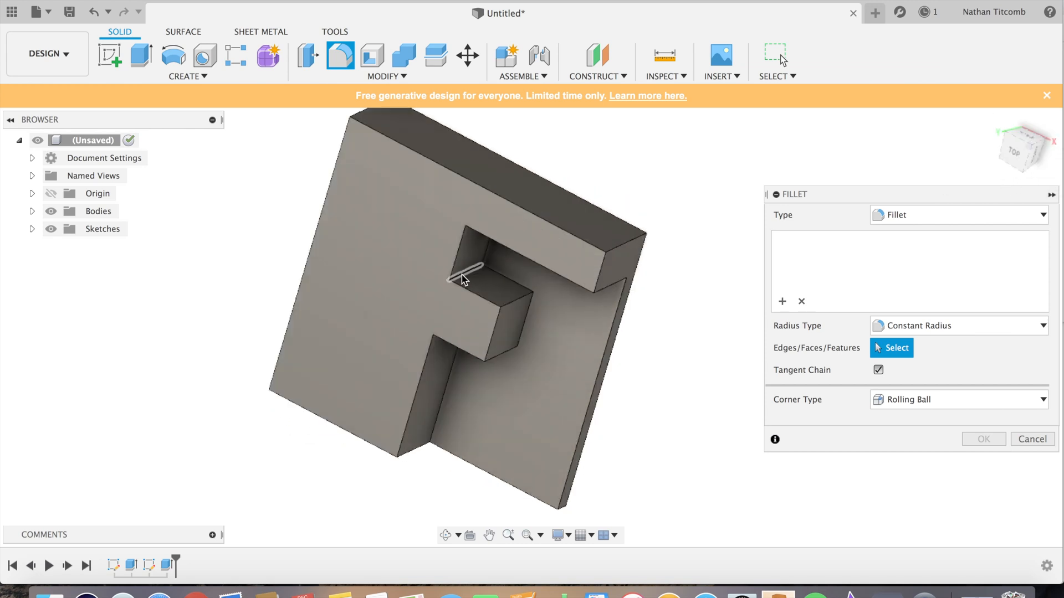
{"action": "left_click", "coordinate": [465, 271]}
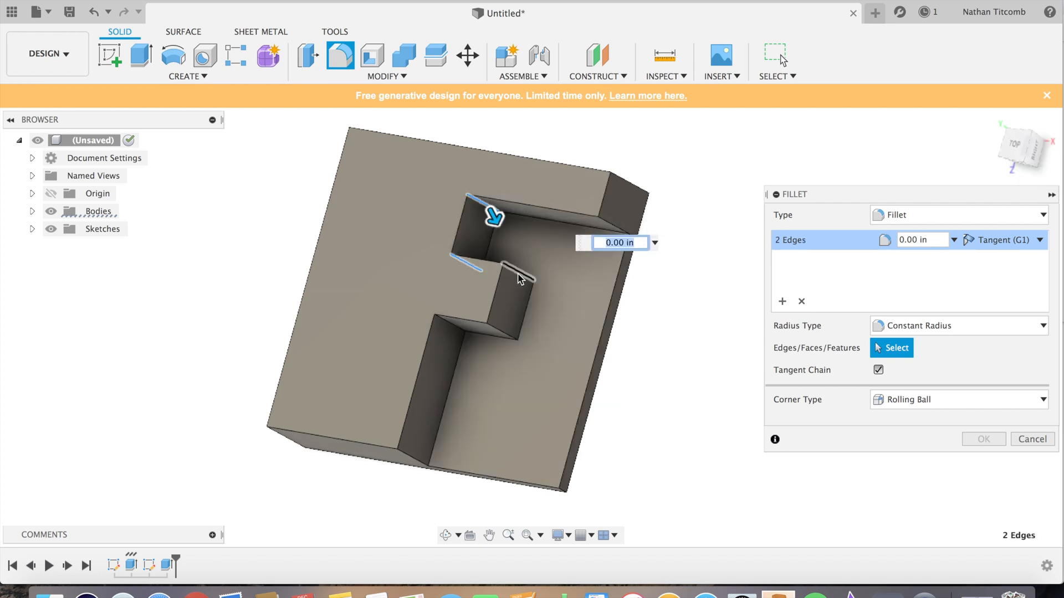
{"action": "left_click", "coordinate": [489, 336]}
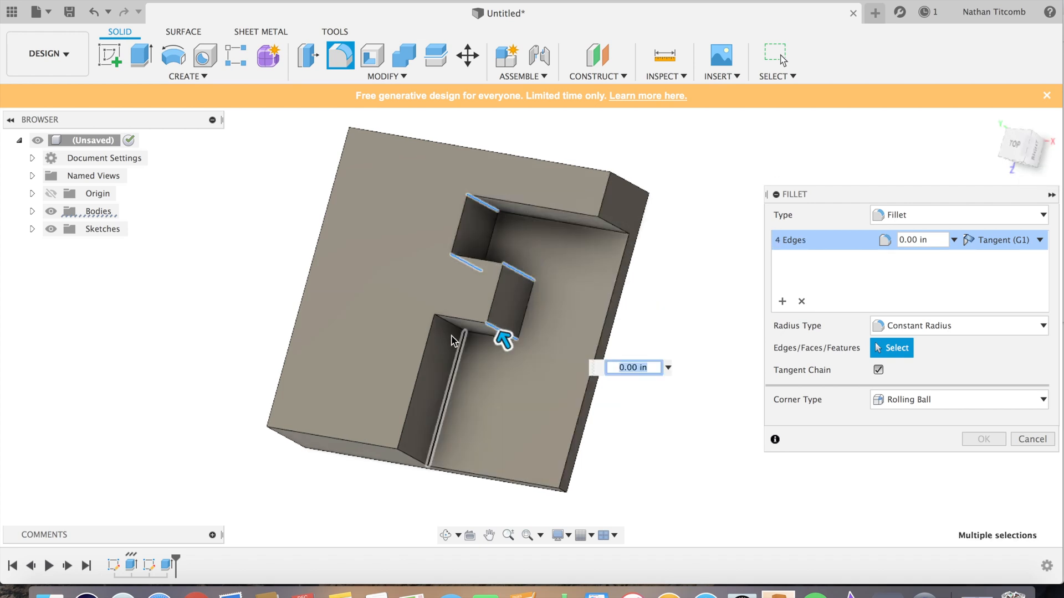
{"action": "left_click", "coordinate": [459, 336]}
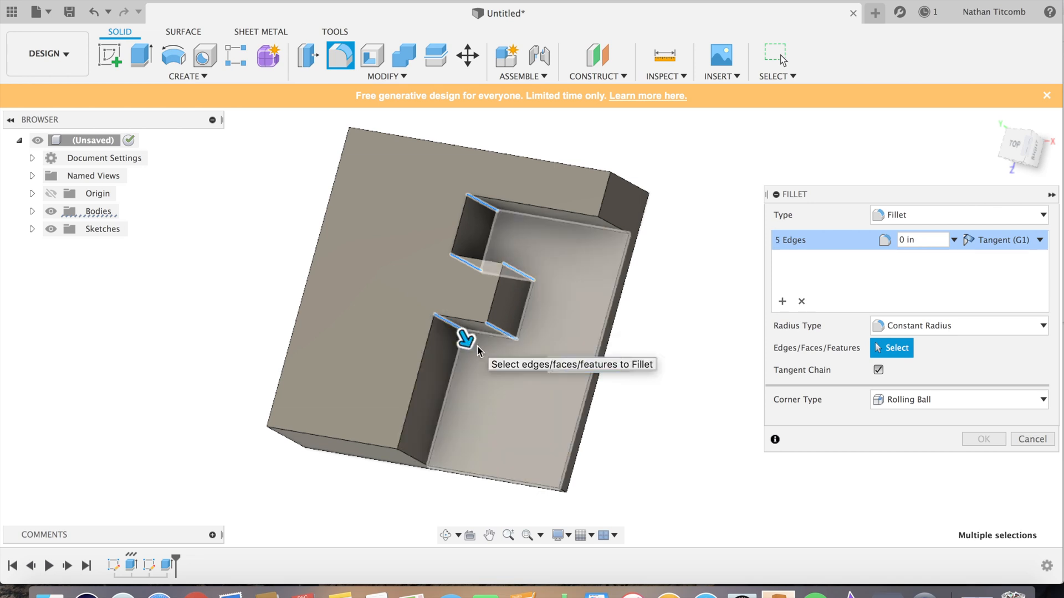
{"action": "left_click", "coordinate": [983, 439]}
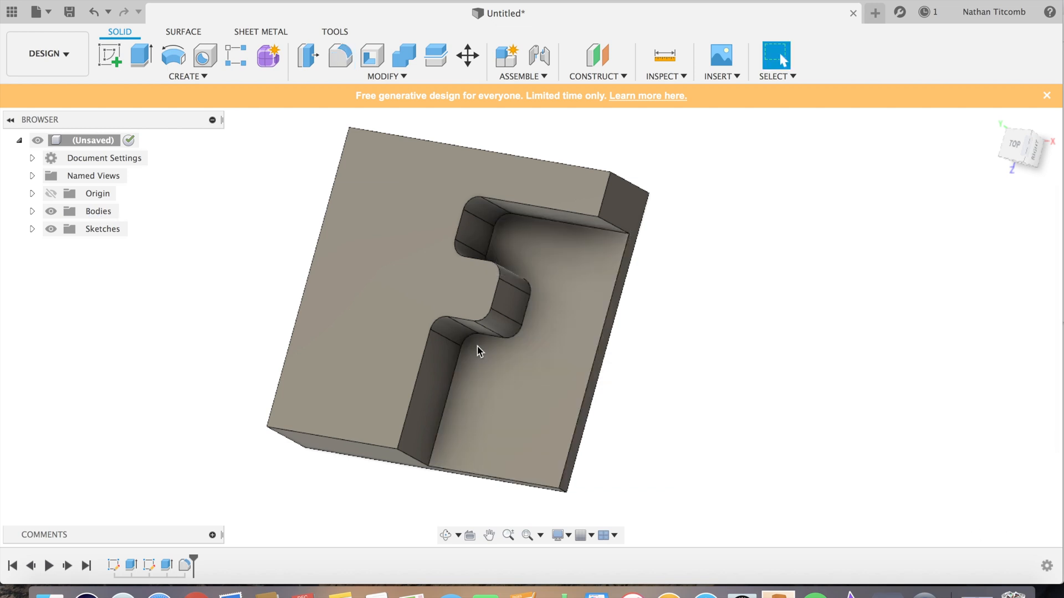
{"action": "mouse_move", "coordinate": [1016, 144]}
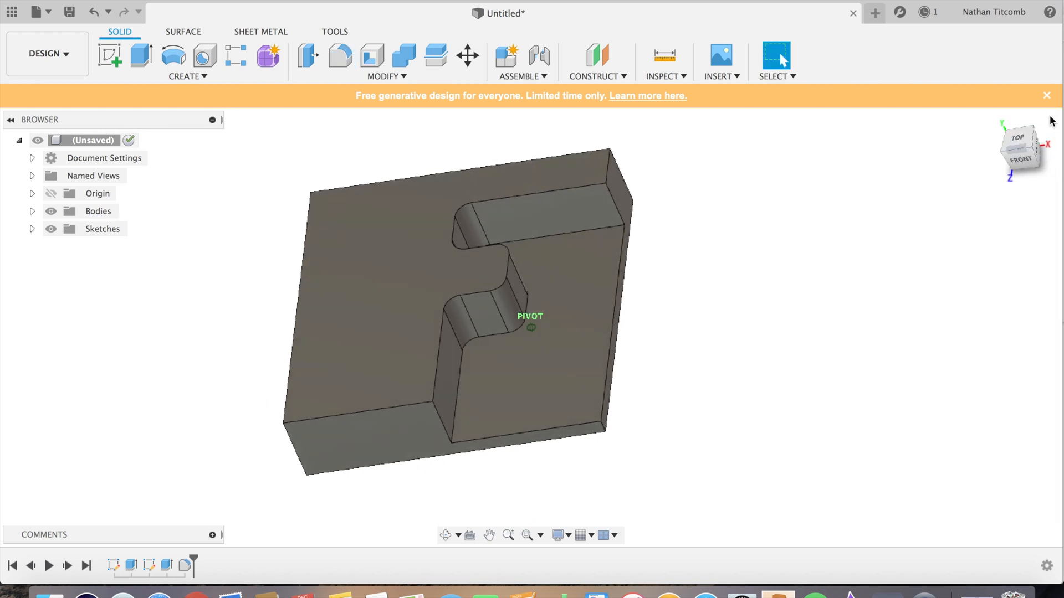
Step: Switch to the Manufacture workspace
{"action": "left_click", "coordinate": [43, 54]}
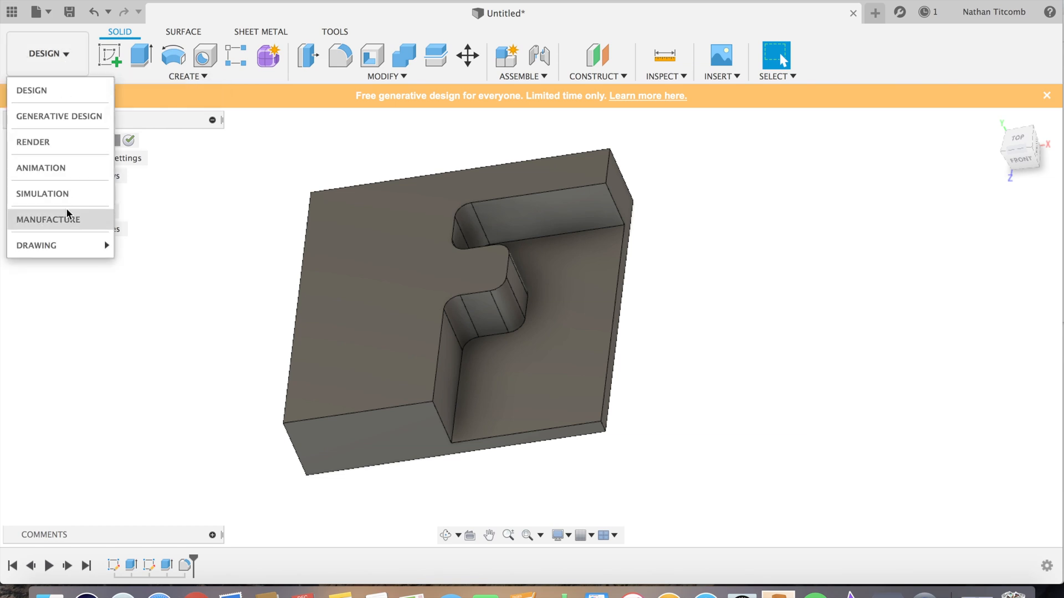
{"action": "left_click", "coordinate": [48, 219]}
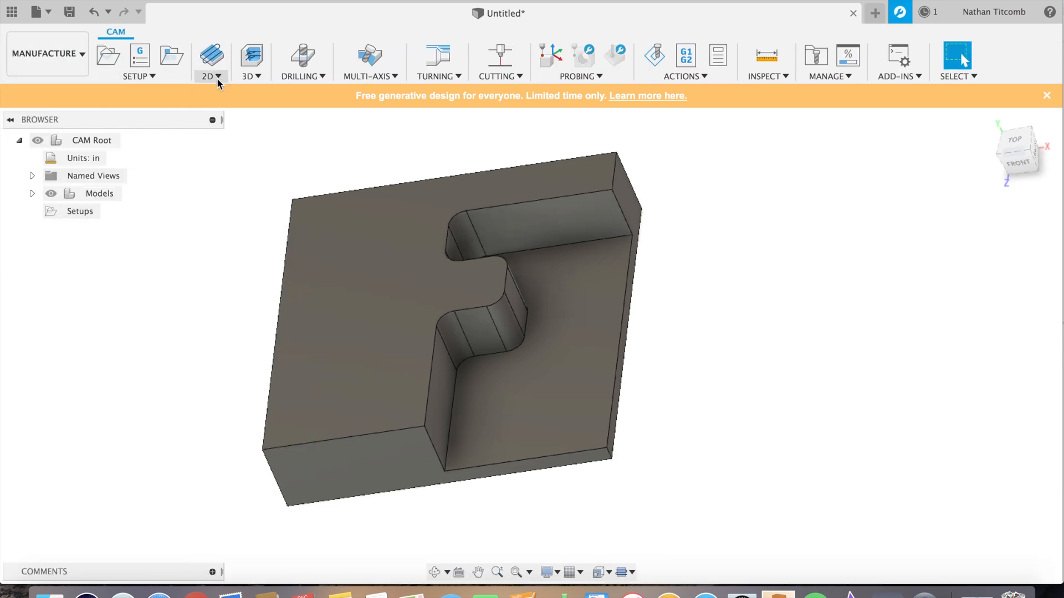
{"action": "left_click", "coordinate": [211, 61]}
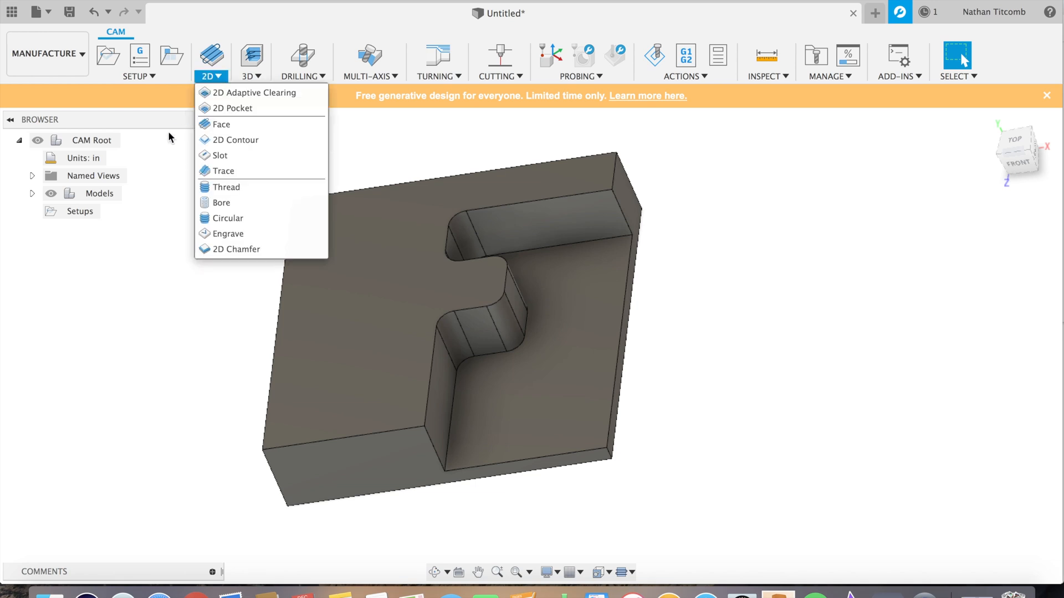
Step: Create a setup with Origin set to the block's top corner vertex and Z axis from an edge
{"action": "left_click", "coordinate": [107, 54]}
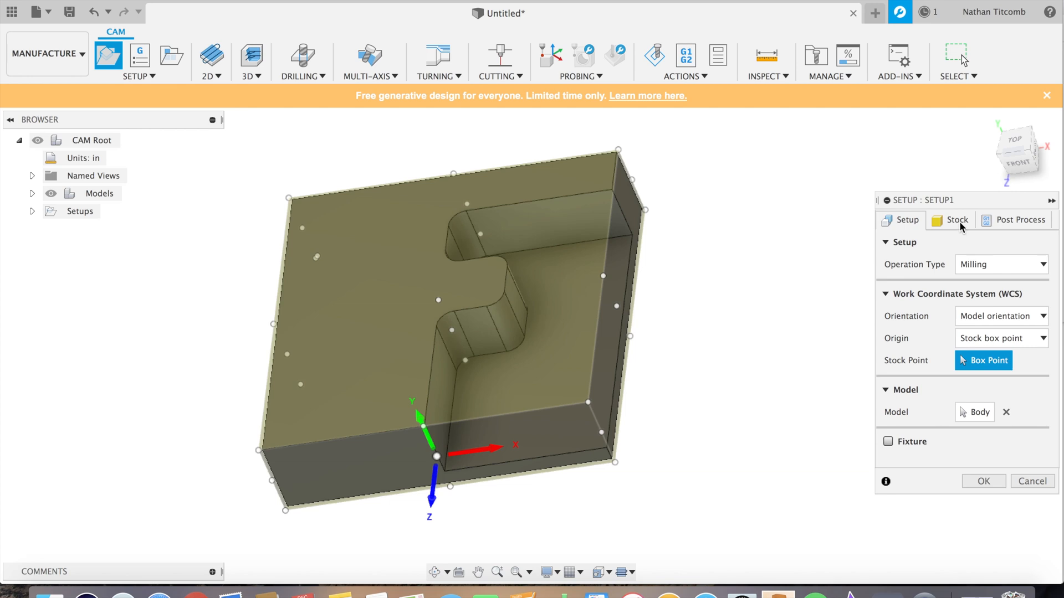
{"action": "left_click", "coordinate": [955, 220]}
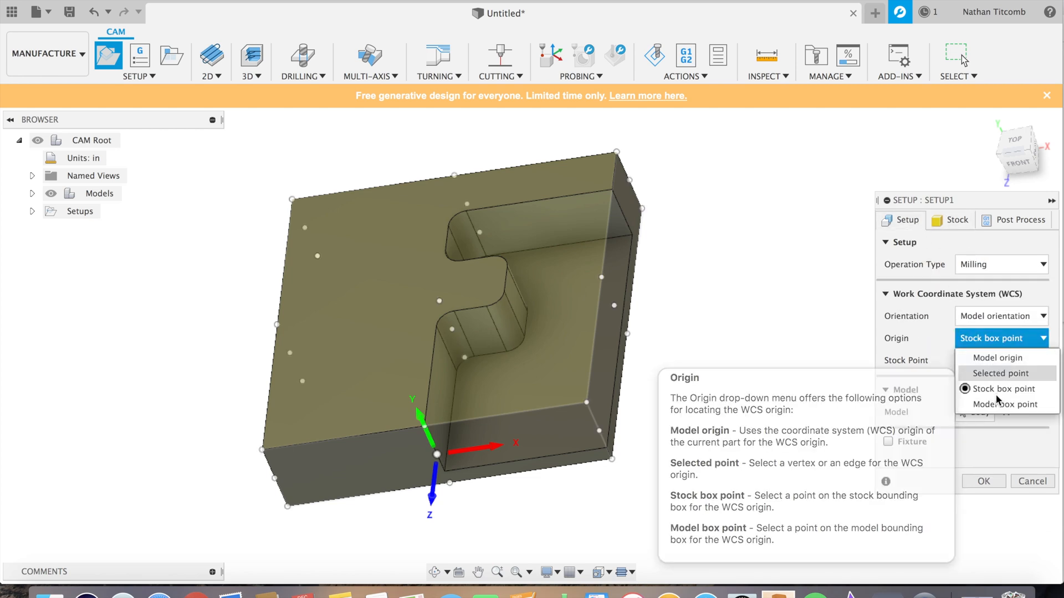
{"action": "left_click", "coordinate": [999, 373]}
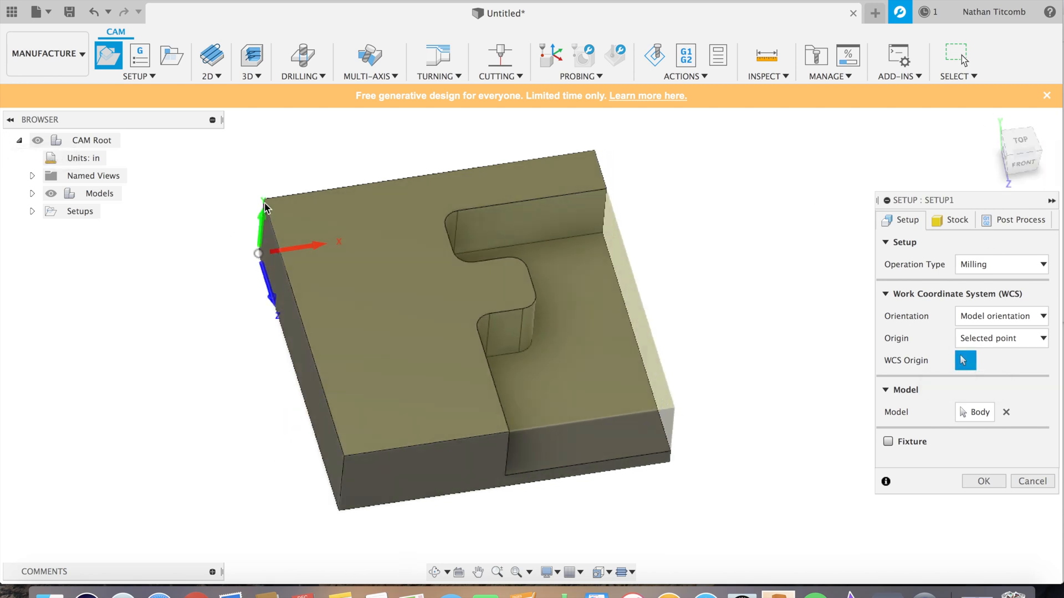
{"action": "left_click", "coordinate": [264, 199]}
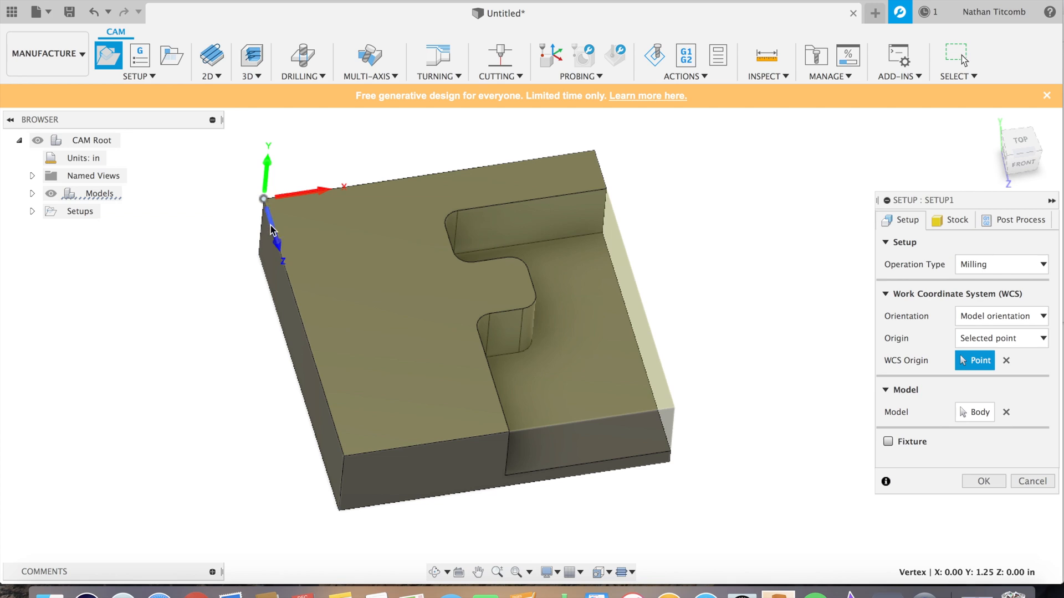
{"action": "left_click", "coordinate": [1000, 316]}
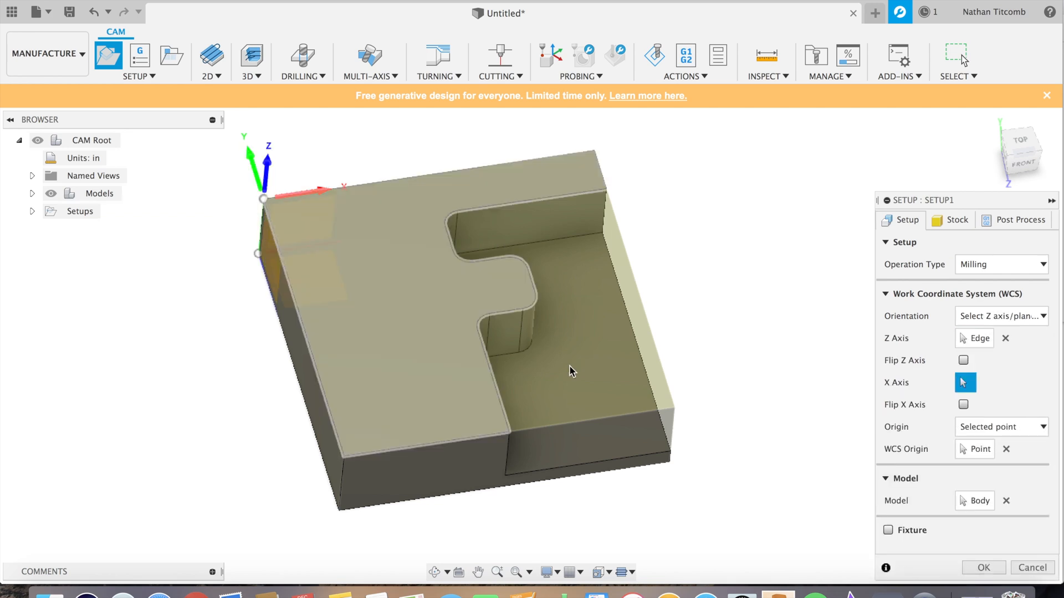
{"action": "left_click", "coordinate": [982, 568]}
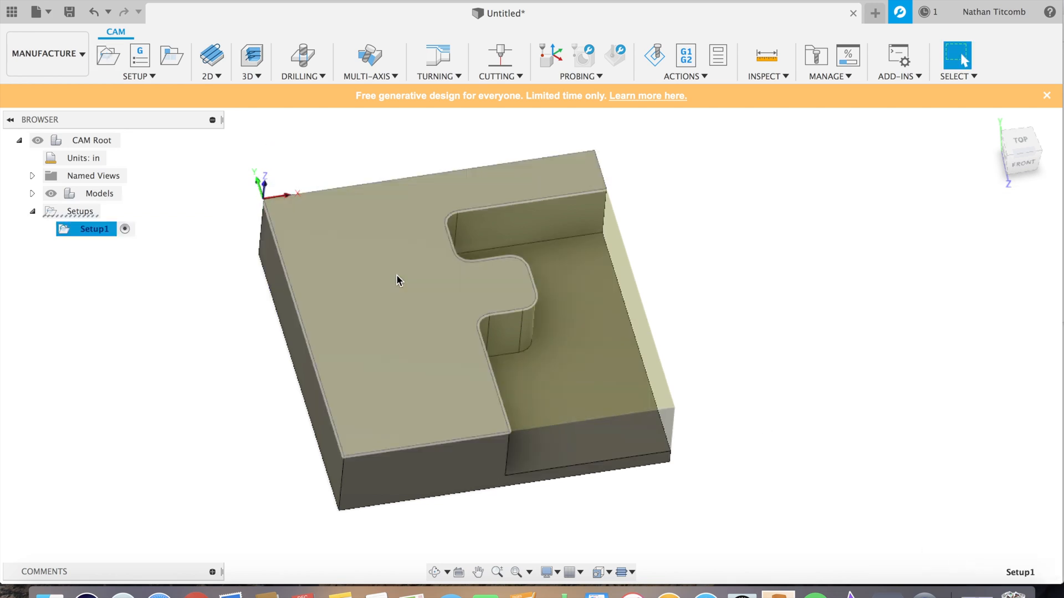
Step: Start 2D Adaptive Clearing using a new 0.5-inch flat end mill with 1.25-inch flutes
{"action": "left_click", "coordinate": [211, 61]}
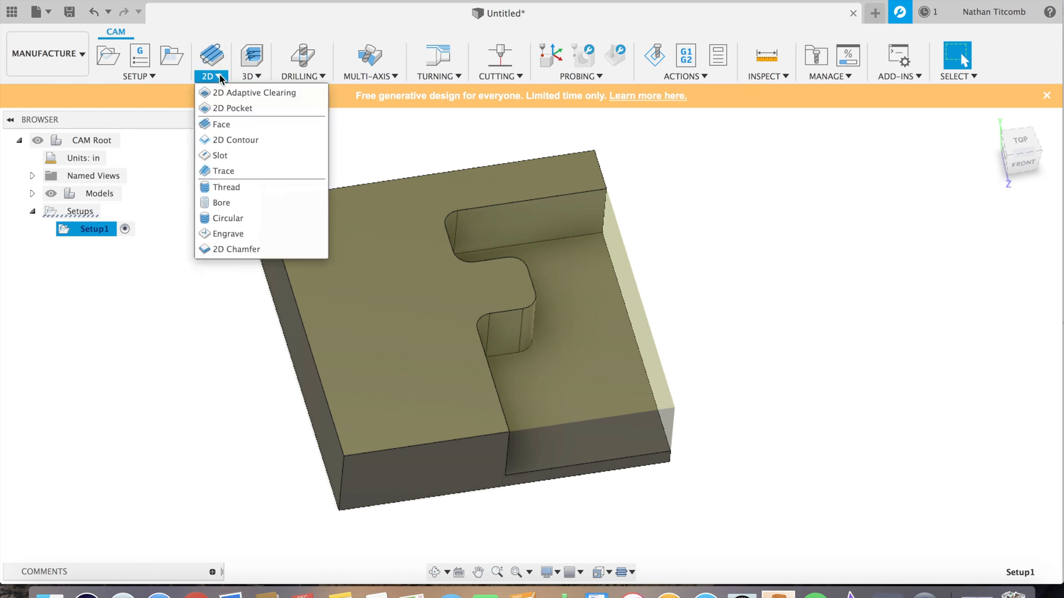
{"action": "left_click", "coordinate": [256, 93]}
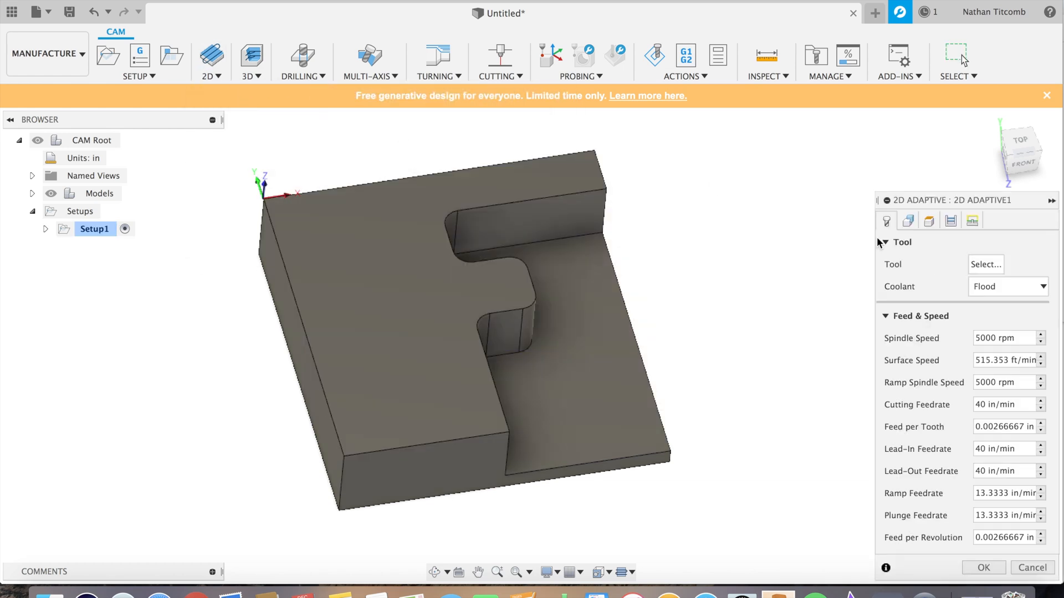
{"action": "left_click", "coordinate": [984, 264]}
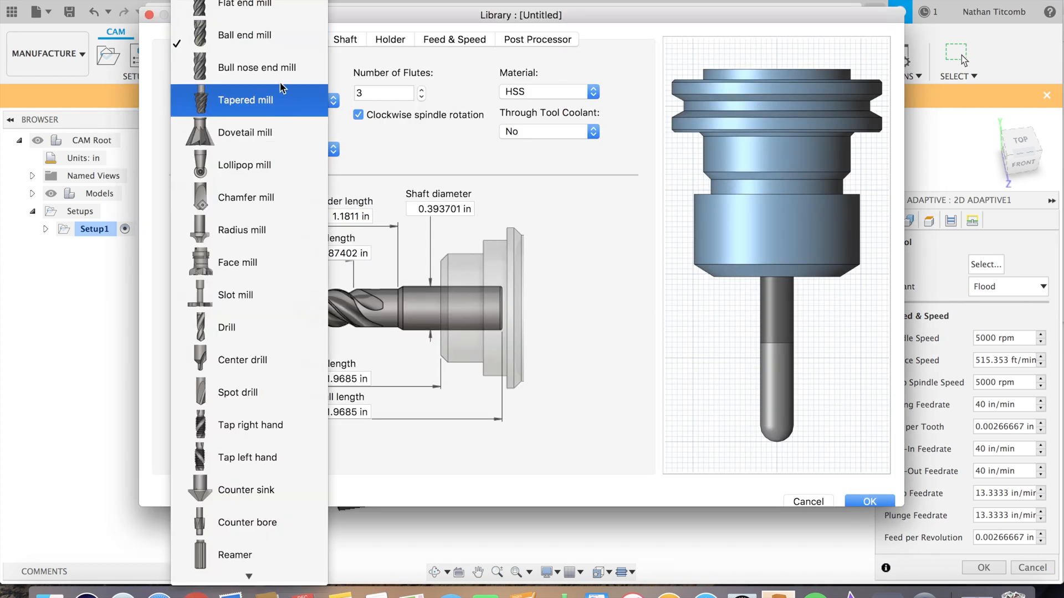
{"action": "left_click", "coordinate": [246, 5]}
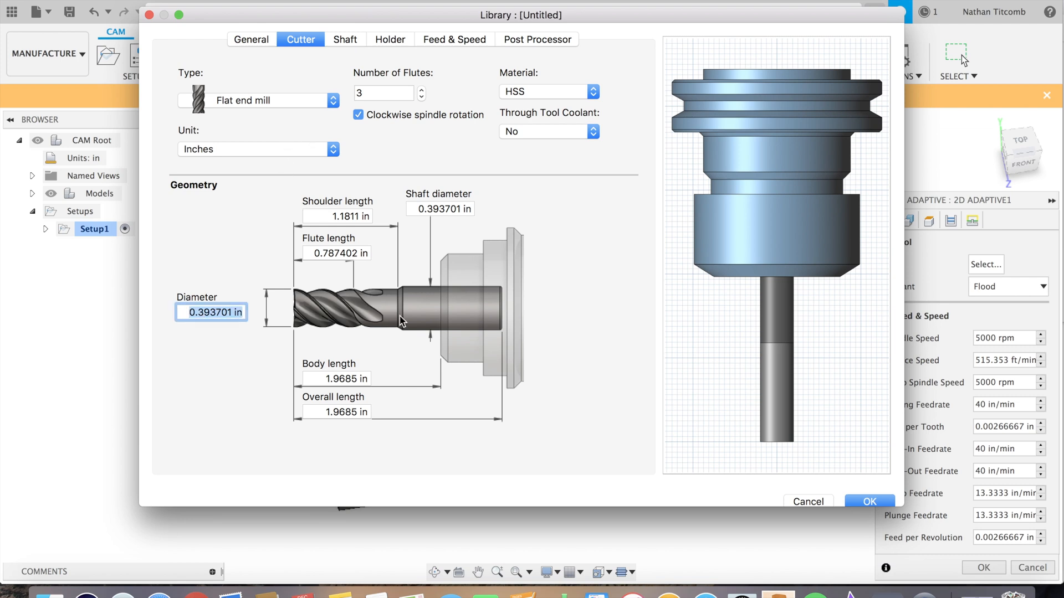
{"action": "type", "text": "0.5"}
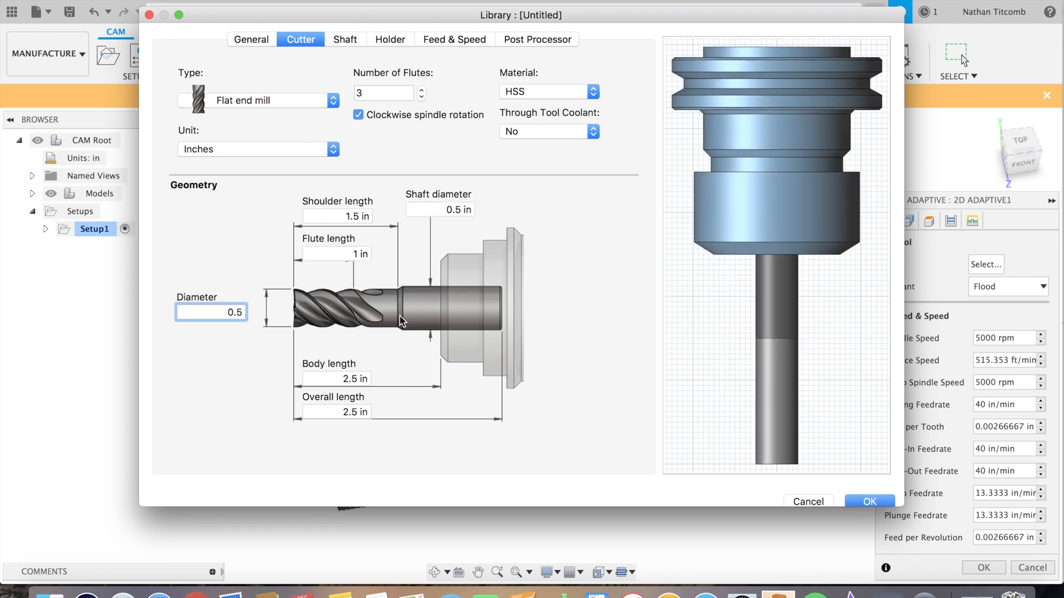
{"action": "left_click", "coordinate": [337, 254]}
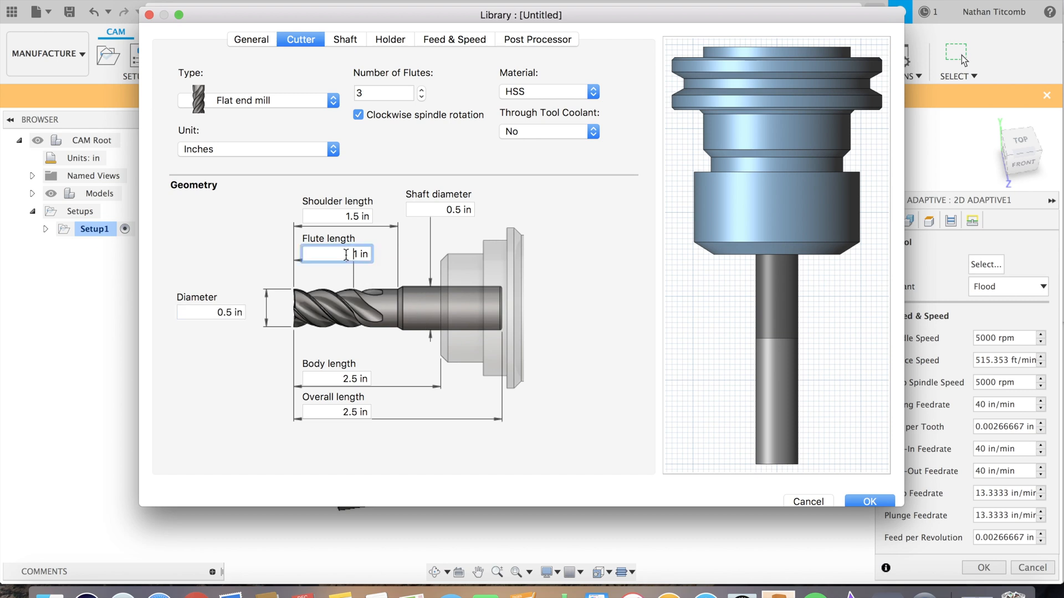
{"action": "type", "text": "1.25"}
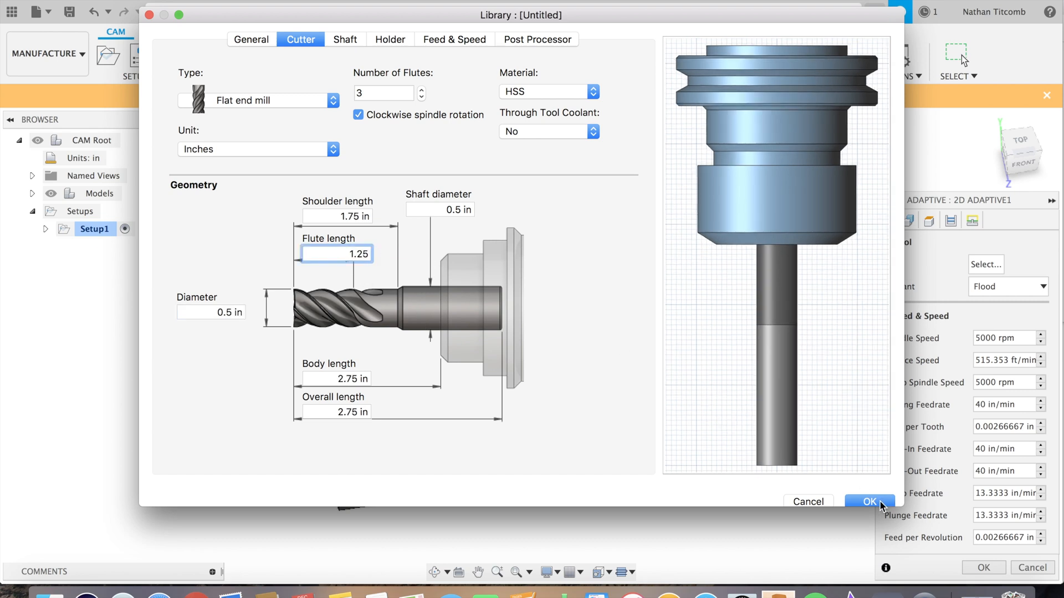
{"action": "left_click", "coordinate": [870, 502]}
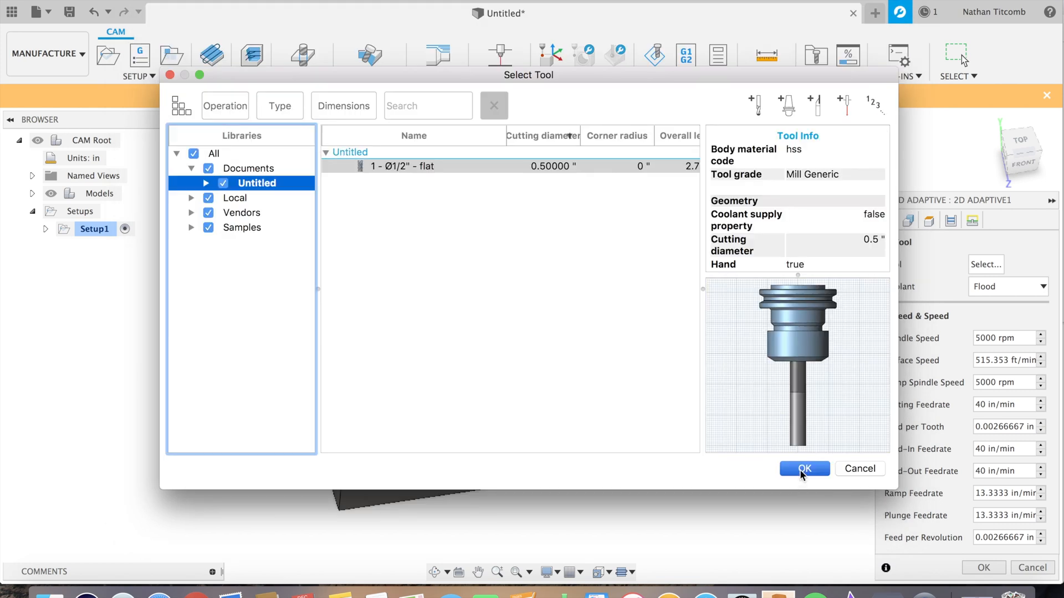
{"action": "left_click", "coordinate": [804, 469]}
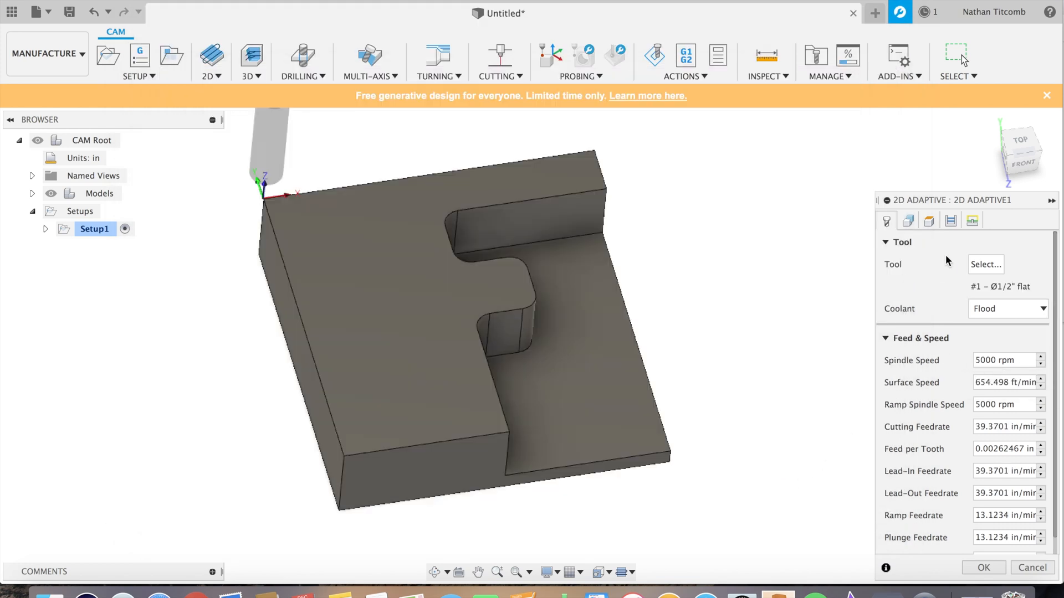
Step: Select the F pocket chain, leave 0 axial stock, and set Optimal Load to 0.1 in
{"action": "left_click", "coordinate": [907, 220]}
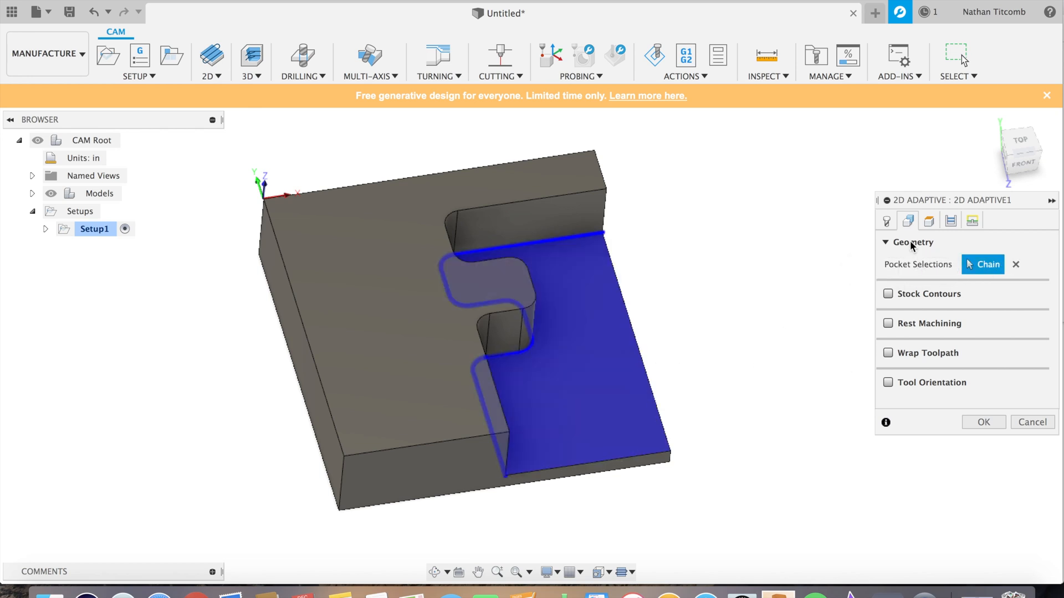
{"action": "left_click", "coordinate": [949, 220]}
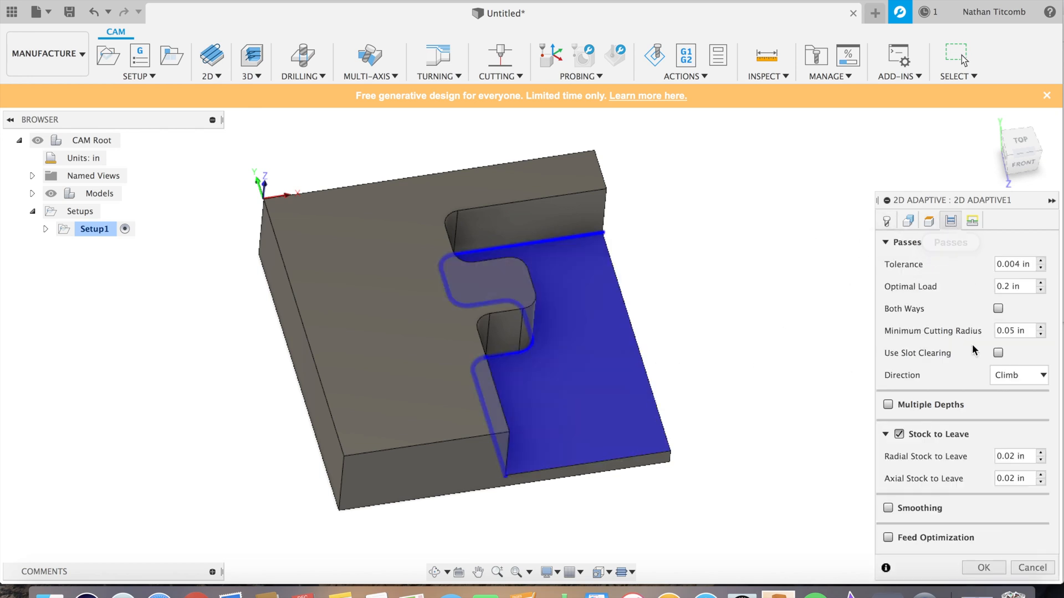
{"action": "mouse_move", "coordinate": [1024, 456]}
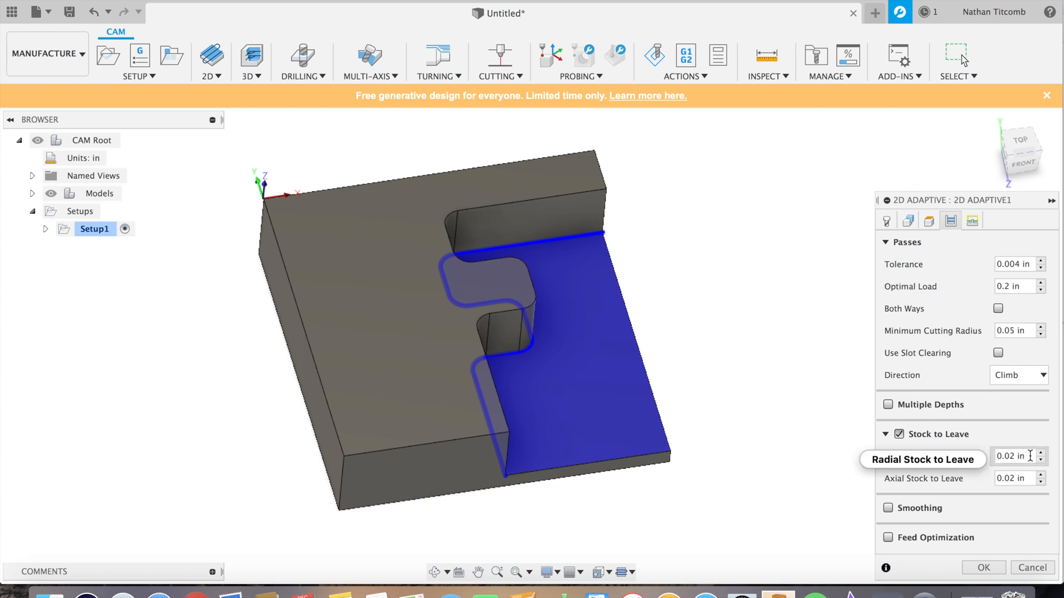
{"action": "mouse_move", "coordinate": [1012, 555]}
{"action": "type", "text": "0"}
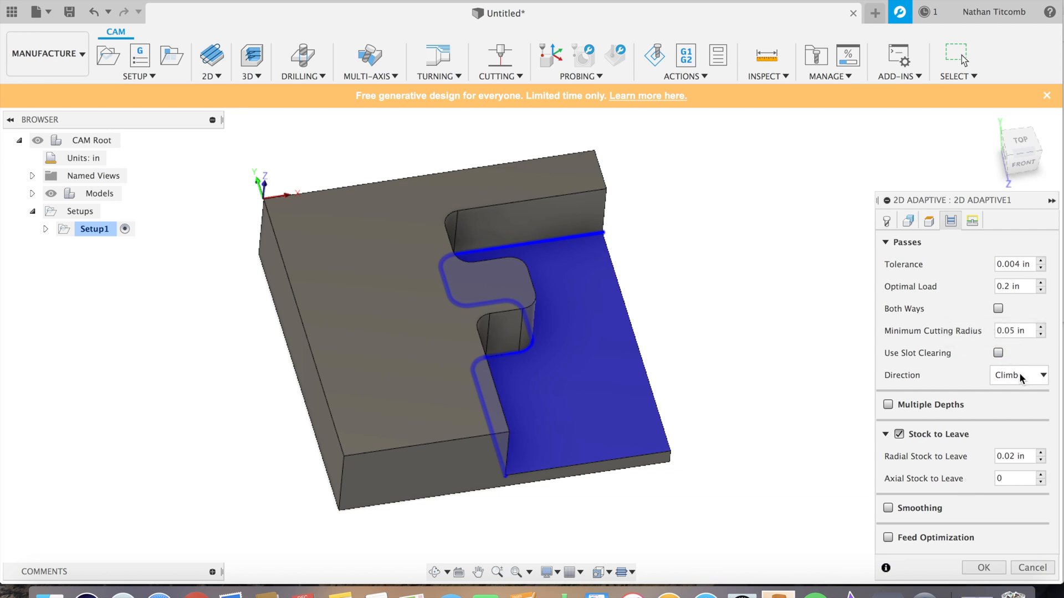
{"action": "left_click", "coordinate": [1011, 478]}
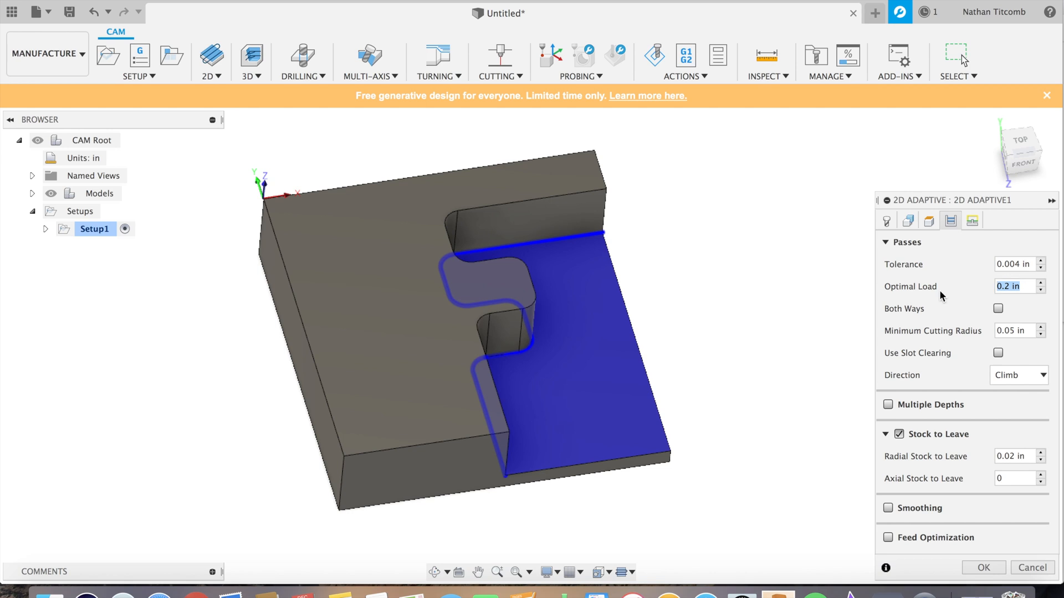
{"action": "type", "text": "0.1"}
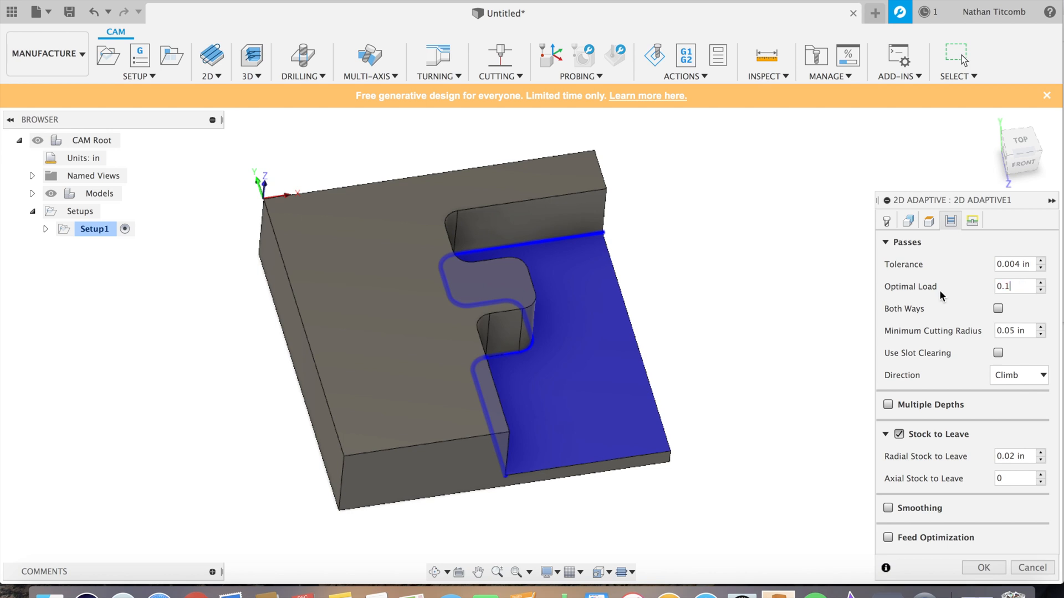
{"action": "left_click", "coordinate": [908, 220]}
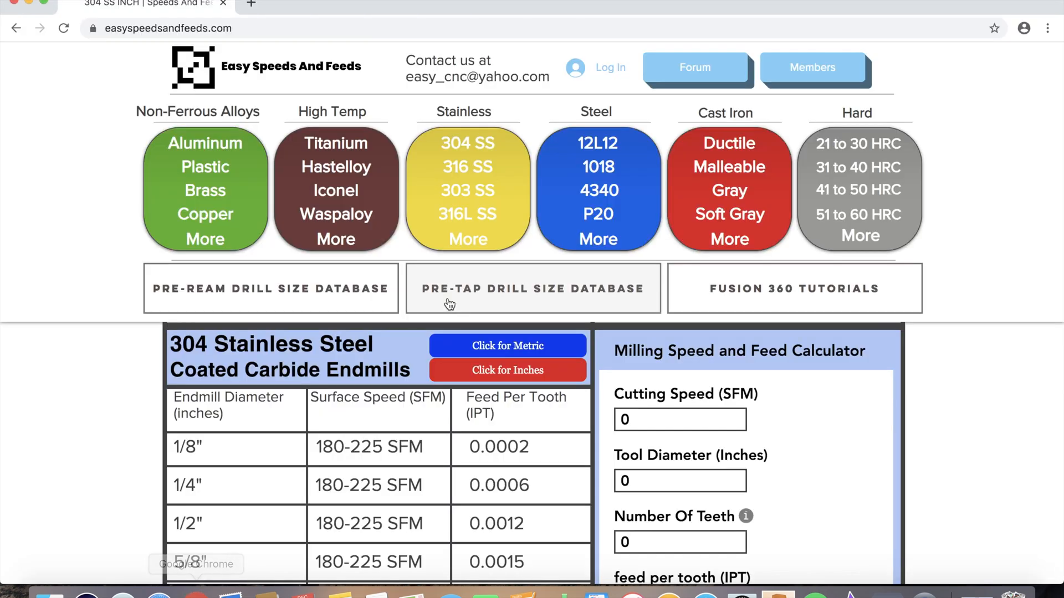
Step: Enter cutting speed 225, tool diameter 0.5 and 0.0012 IPT in the milling calculator
{"action": "scroll", "scroll_direction": "down", "scroll_amount": 3}
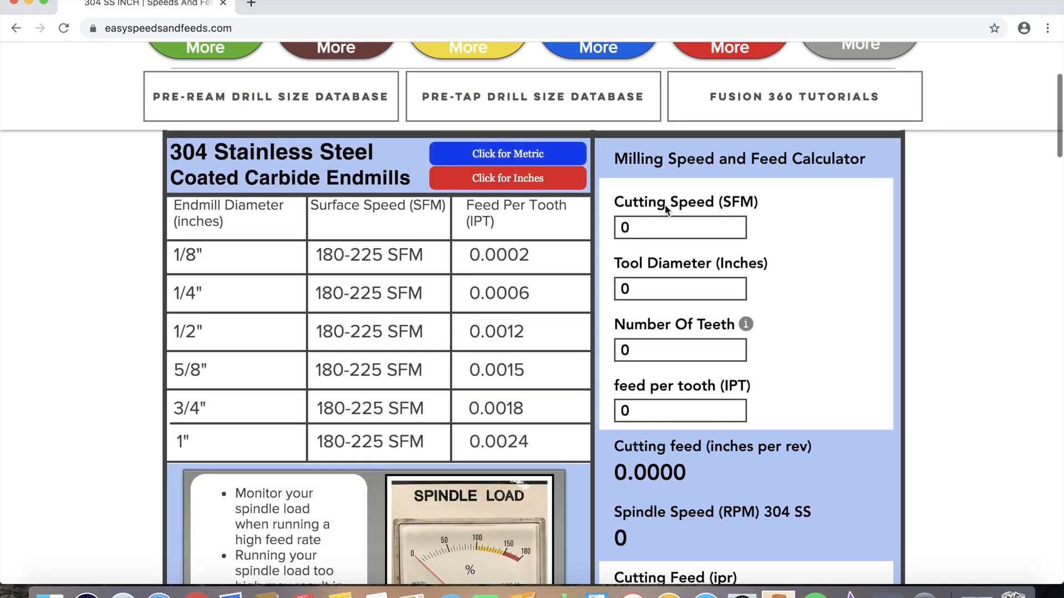
{"action": "left_click", "coordinate": [678, 227]}
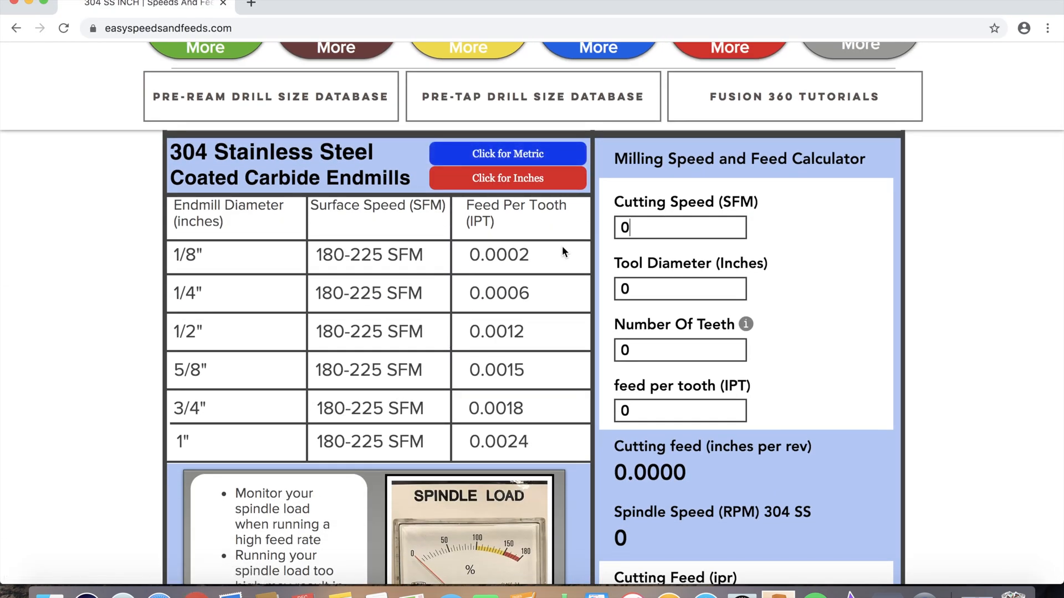
{"action": "type", "text": "225"}
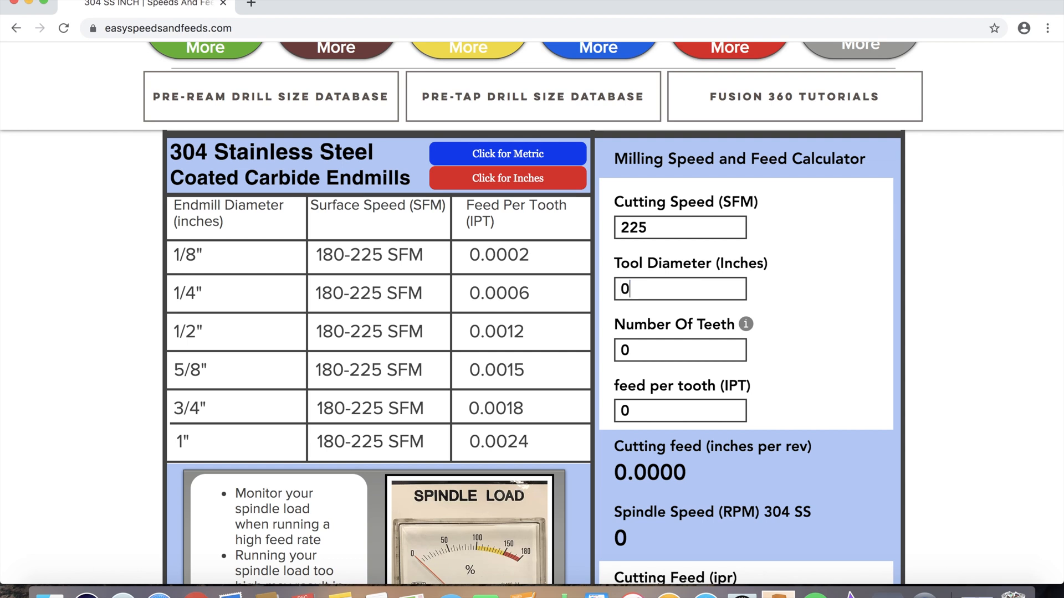
{"action": "type", "text": ".5"}
{"action": "left_click", "coordinate": [680, 350]}
{"action": "type", "text": "5"}
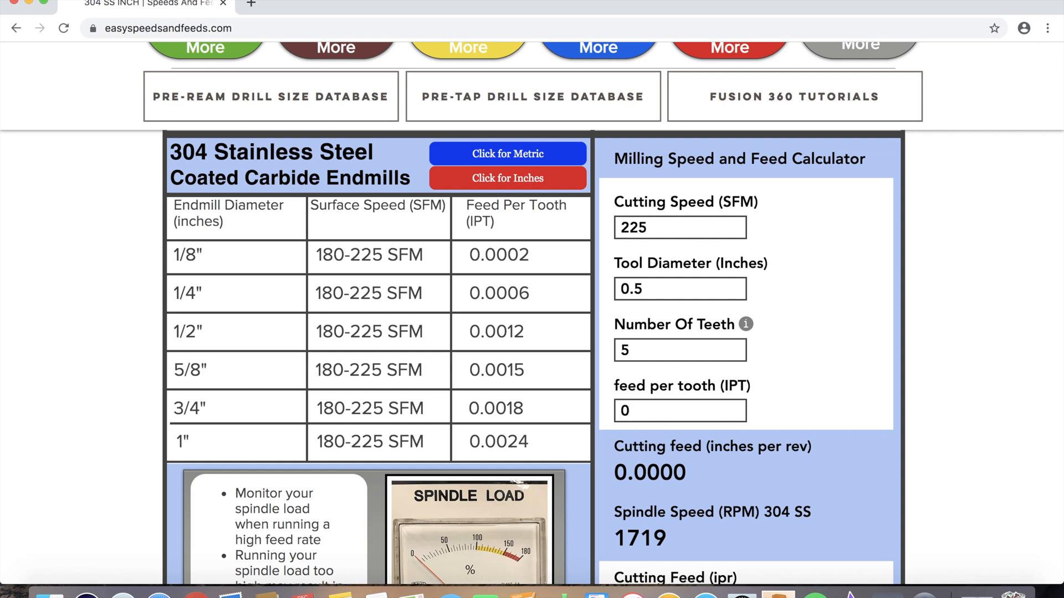
{"action": "type", "text": "0.0012"}
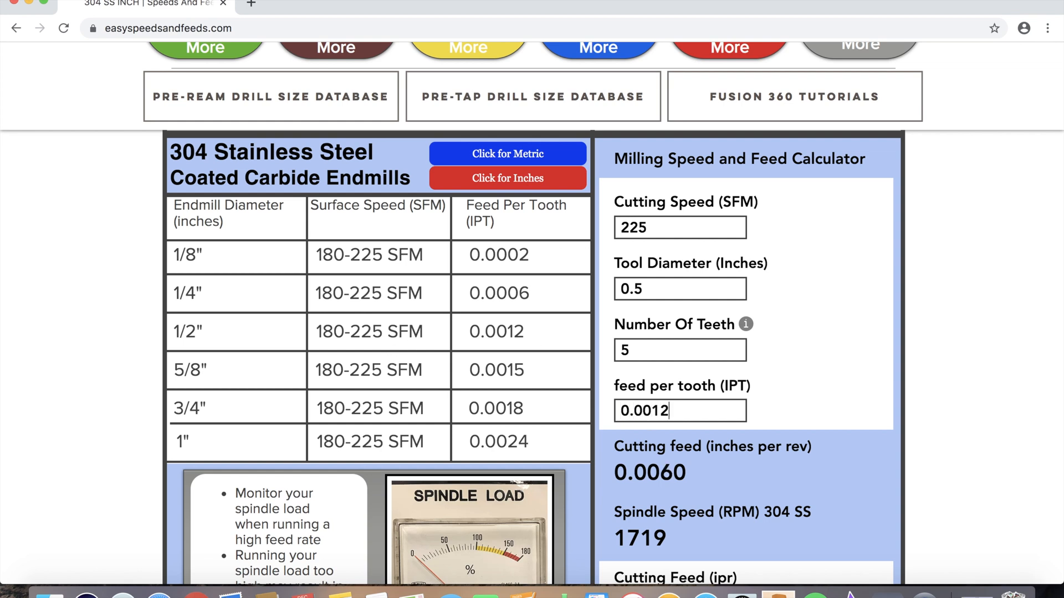
Step: Enter cutting feed 0.006 and spindle speed 1719, then read the 10.31 in/min feed rate
{"action": "scroll", "scroll_direction": "down", "scroll_amount": 3}
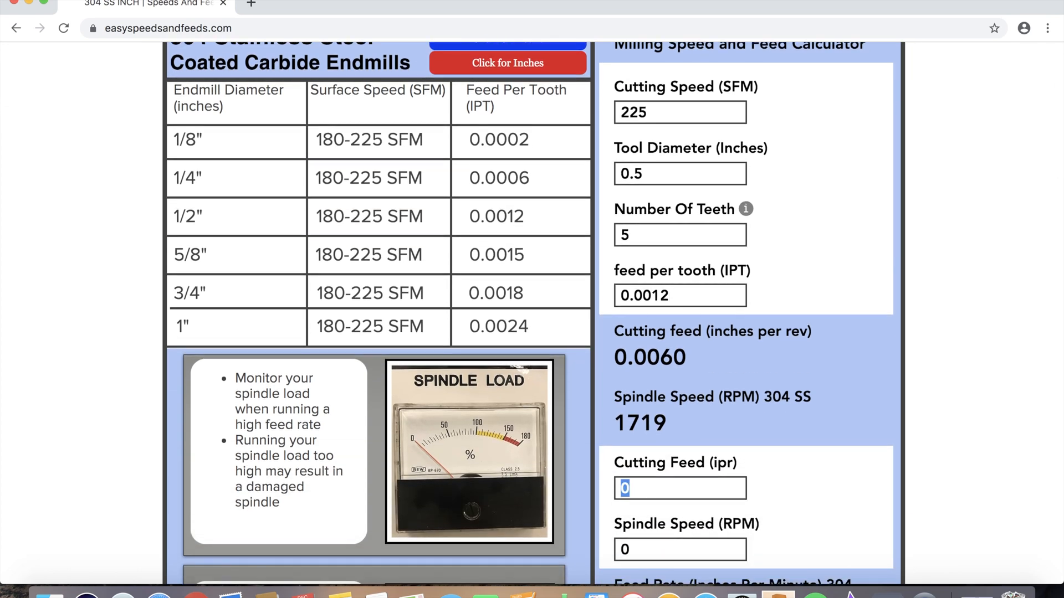
{"action": "type", "text": ".00"}
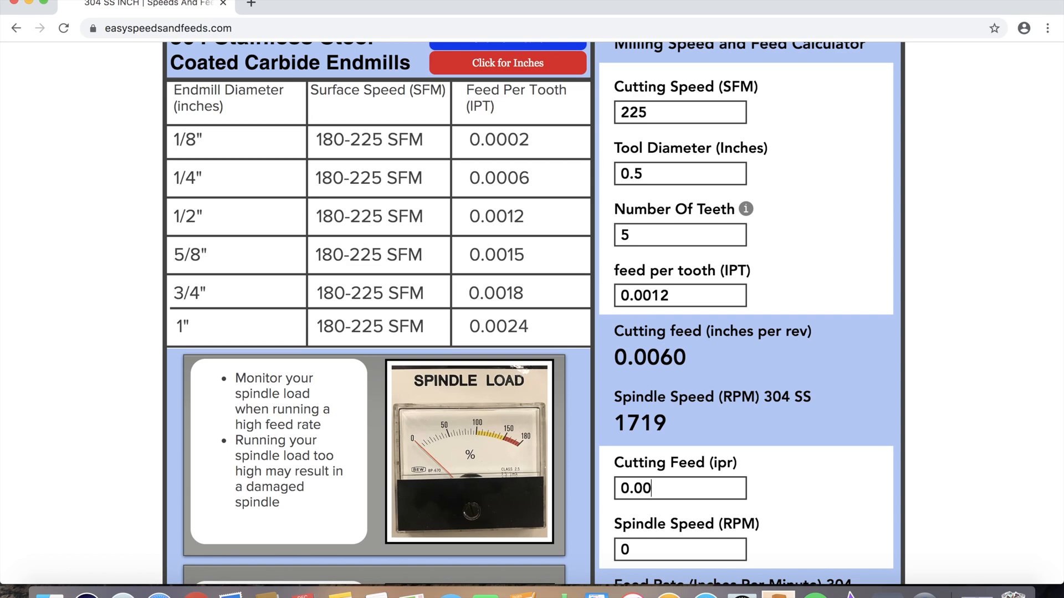
{"action": "left_click", "coordinate": [679, 549]}
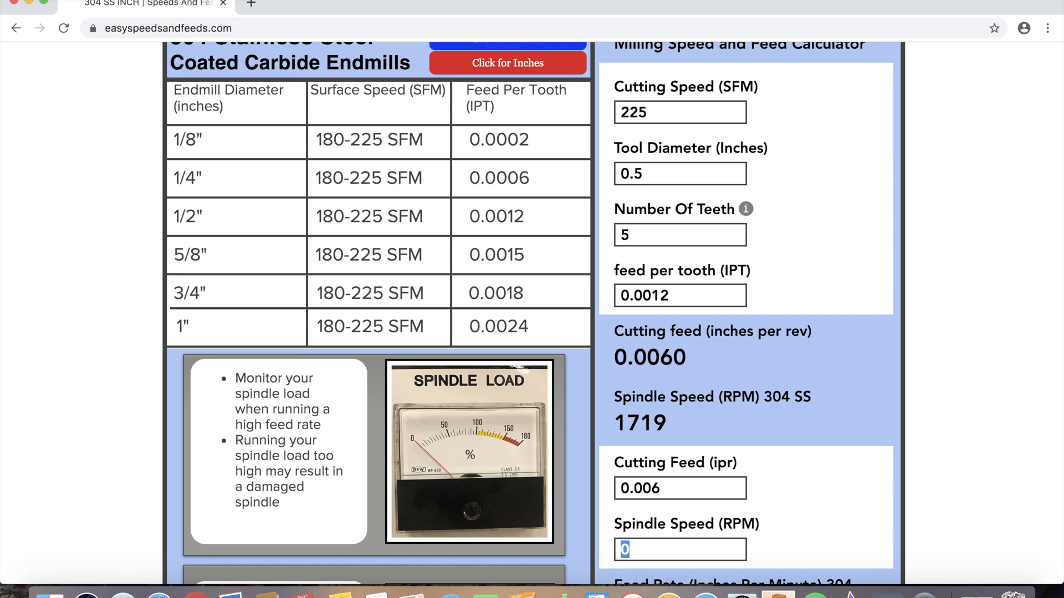
{"action": "scroll", "scroll_direction": "down", "scroll_amount": 3}
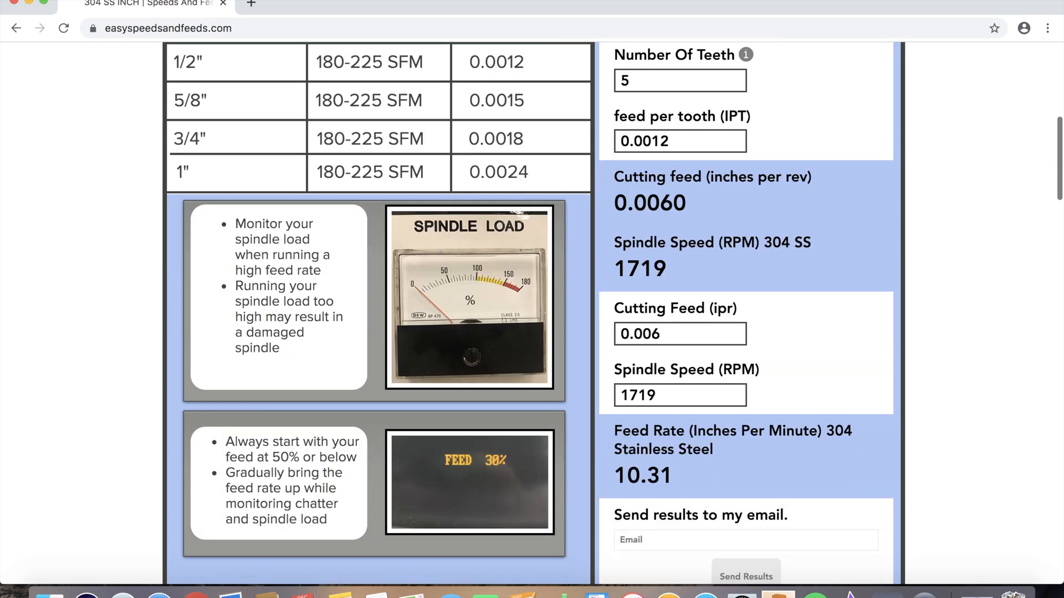
{"action": "scroll", "scroll_direction": "up", "scroll_amount": 3}
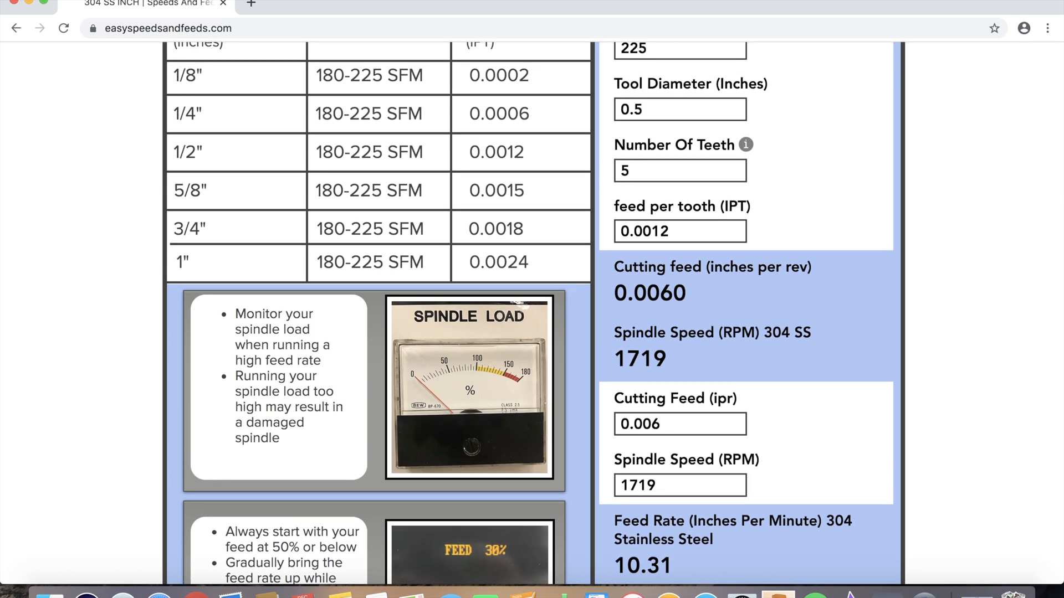
{"action": "scroll", "scroll_direction": "up", "scroll_amount": 3}
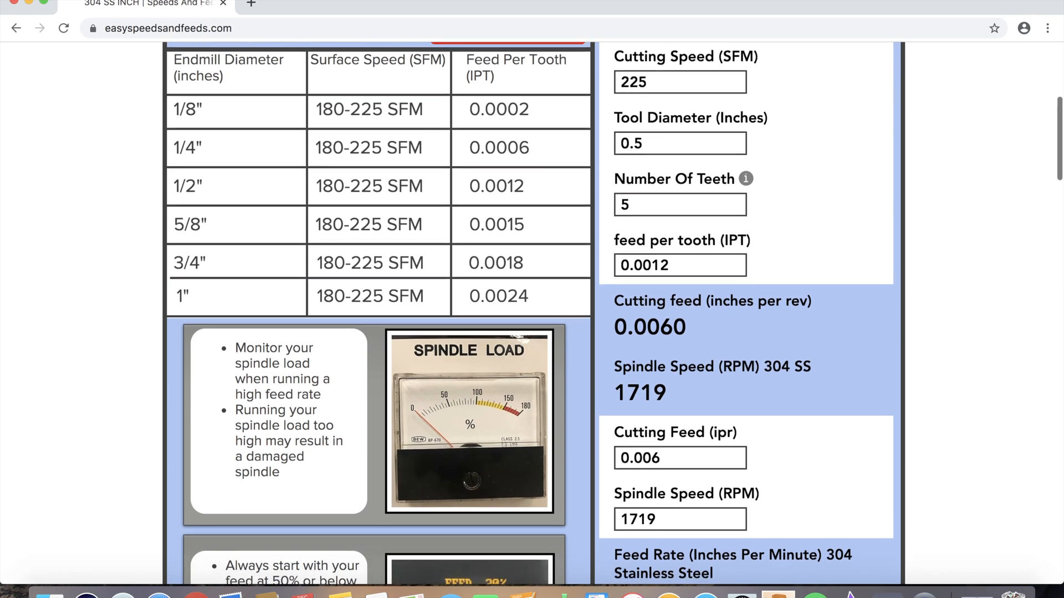
{"action": "scroll", "scroll_direction": "down", "scroll_amount": 3}
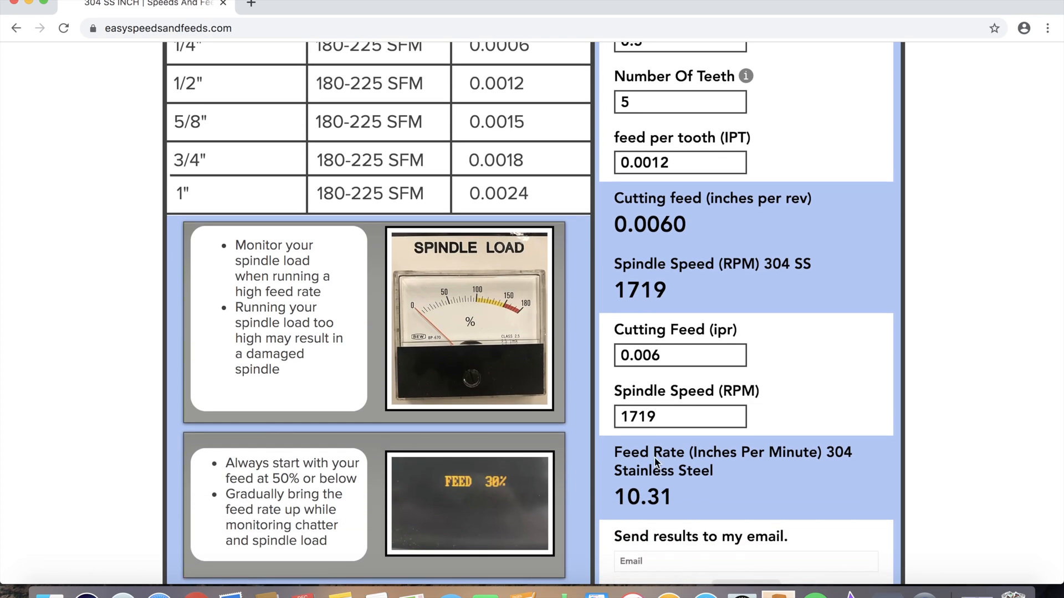
{"action": "scroll", "scroll_direction": "up", "scroll_amount": 3}
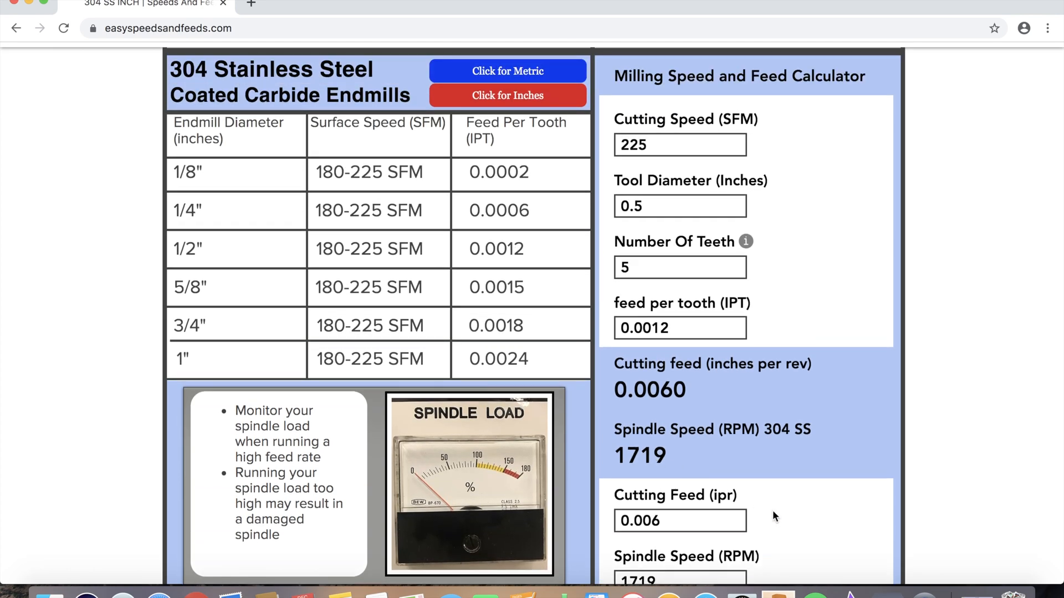
{"action": "mouse_move", "coordinate": [789, 529]}
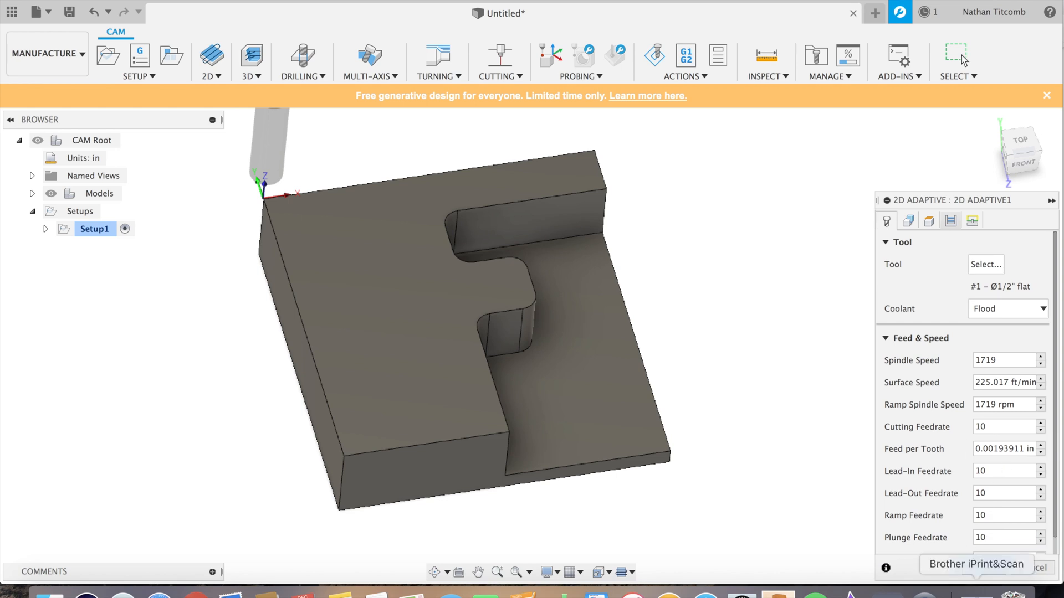
{"action": "mouse_move", "coordinate": [909, 221]}
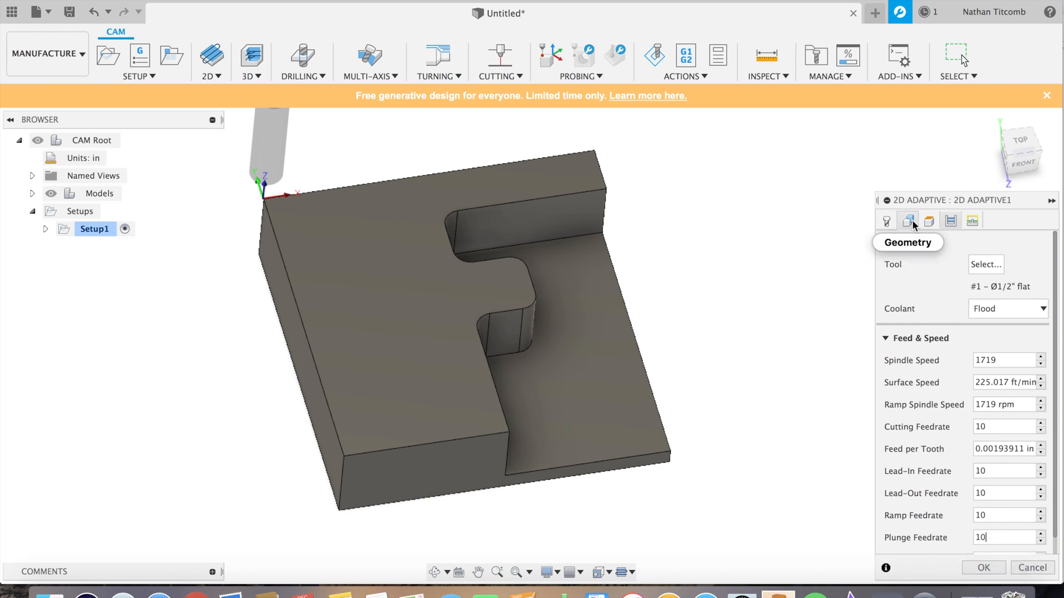
Step: Apply 1719 RPM and 10 in/min feedrates, reviewing the Geometry and Heights settings
{"action": "left_click", "coordinate": [929, 221]}
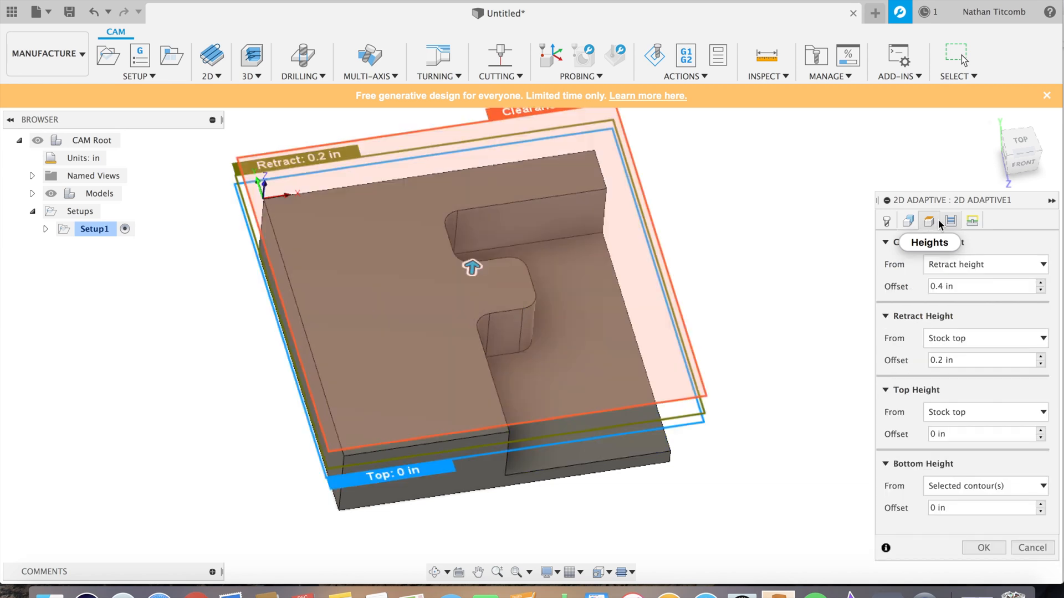
{"action": "left_click", "coordinate": [951, 220]}
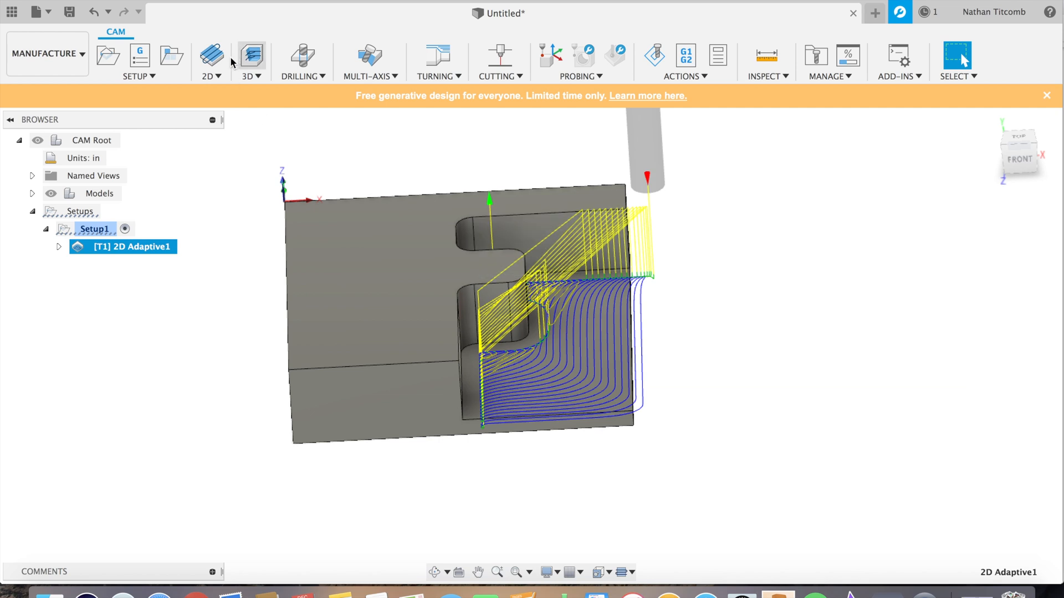
{"action": "left_click", "coordinate": [211, 60]}
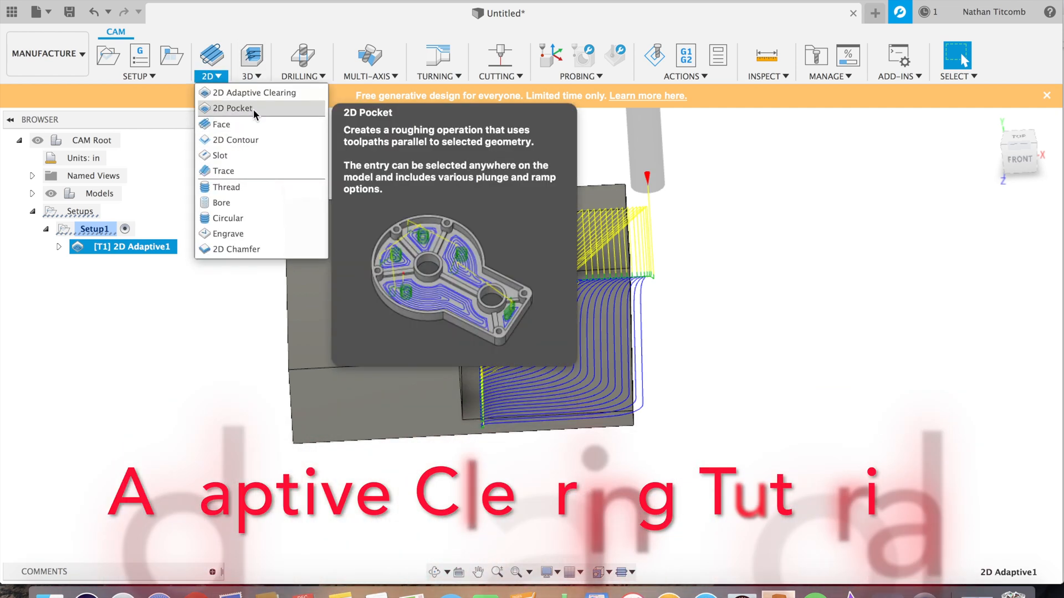
{"action": "mouse_move", "coordinate": [224, 171]}
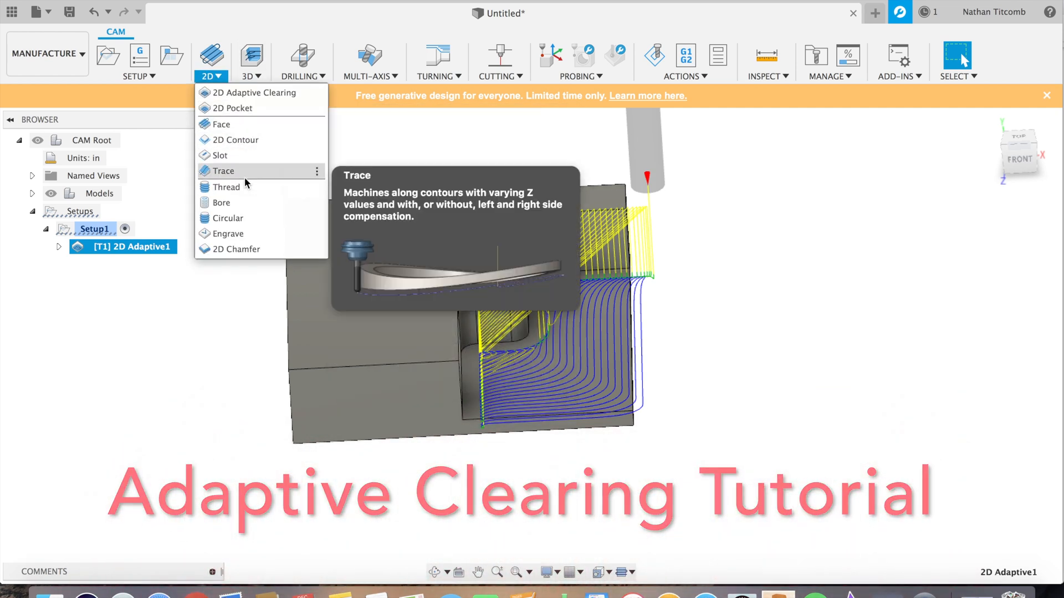
{"action": "mouse_move", "coordinate": [256, 140]}
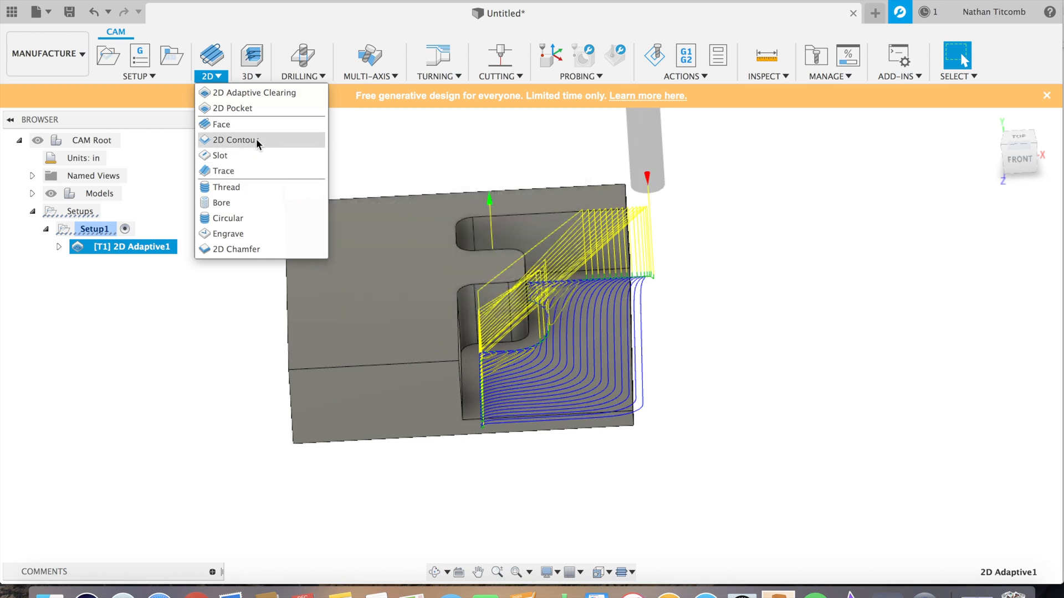
Step: Create a 2D Contour toolpath along the F pocket outline at 1719 rpm and 10 in/min
{"action": "left_click", "coordinate": [234, 140]}
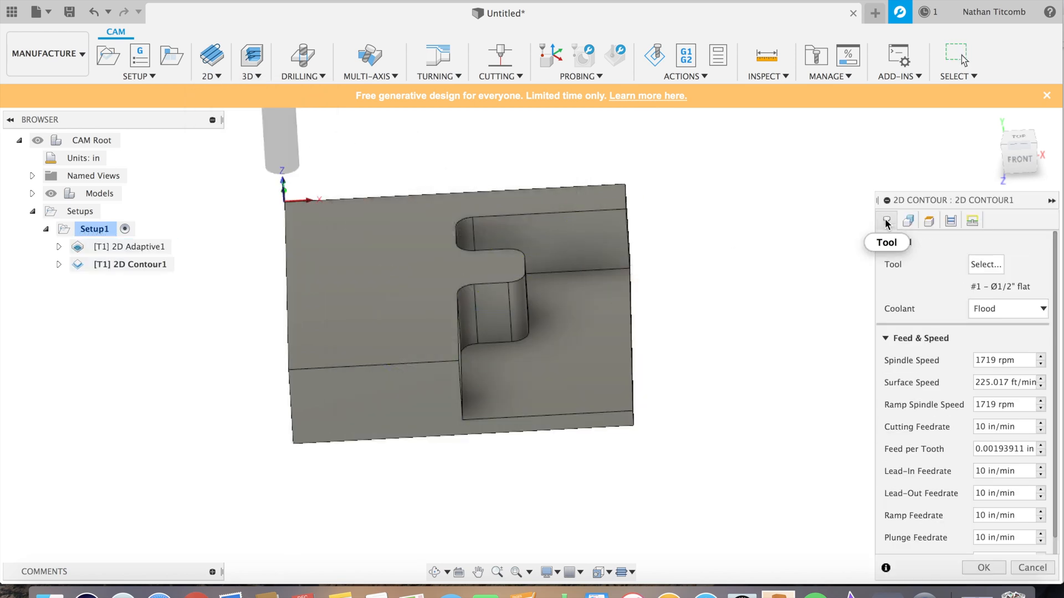
{"action": "mouse_move", "coordinate": [1006, 448]}
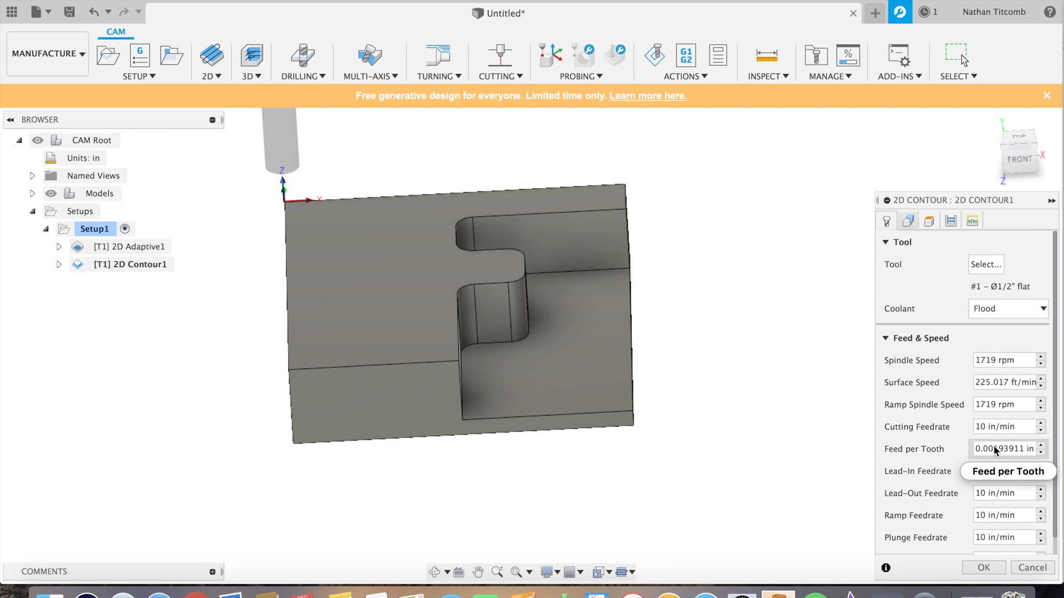
{"action": "left_click", "coordinate": [928, 220]}
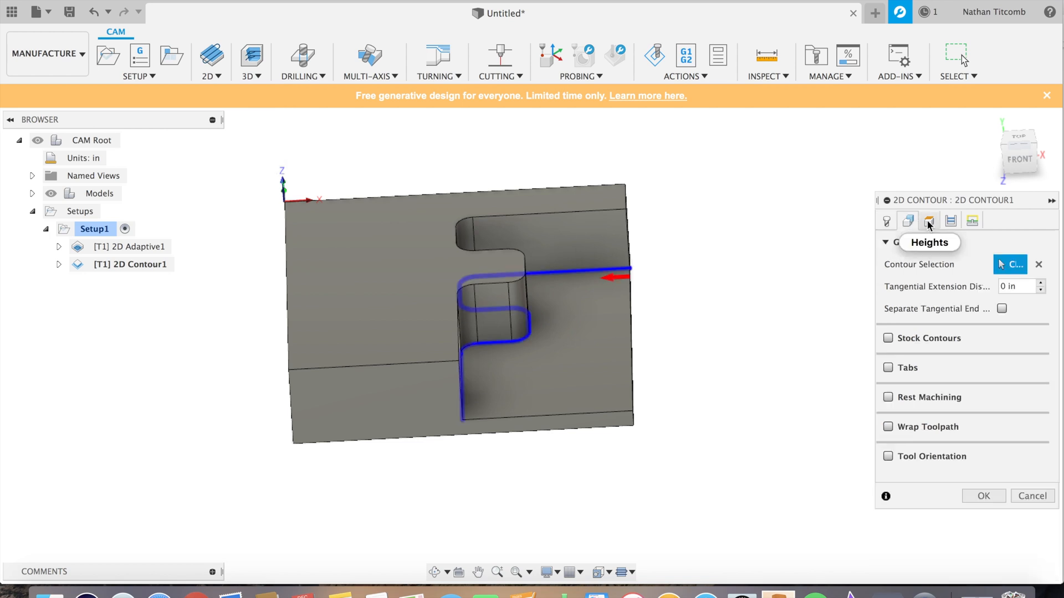
{"action": "left_click", "coordinate": [951, 221]}
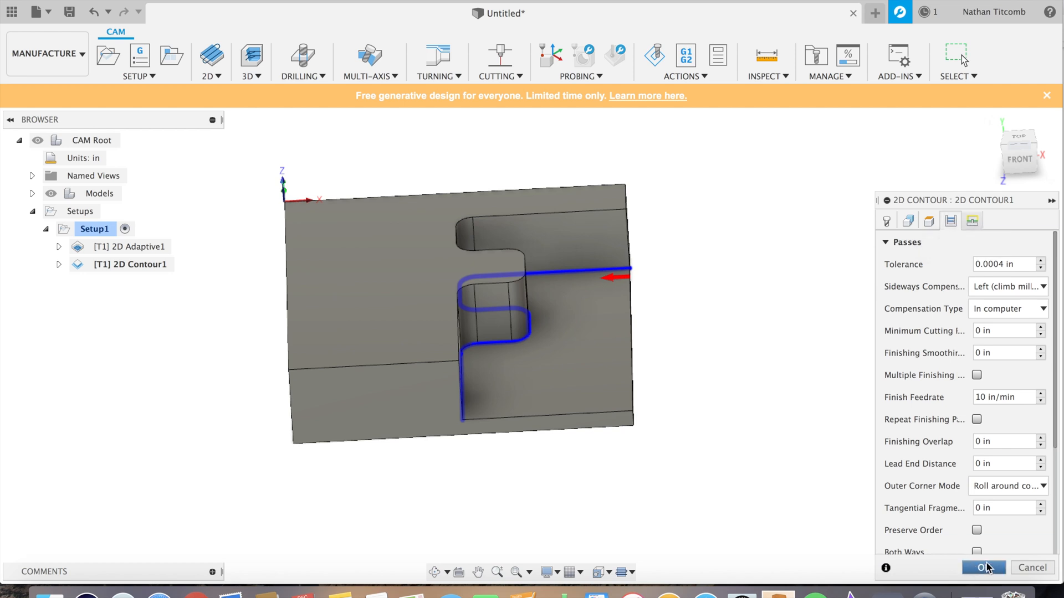
{"action": "left_click", "coordinate": [985, 568]}
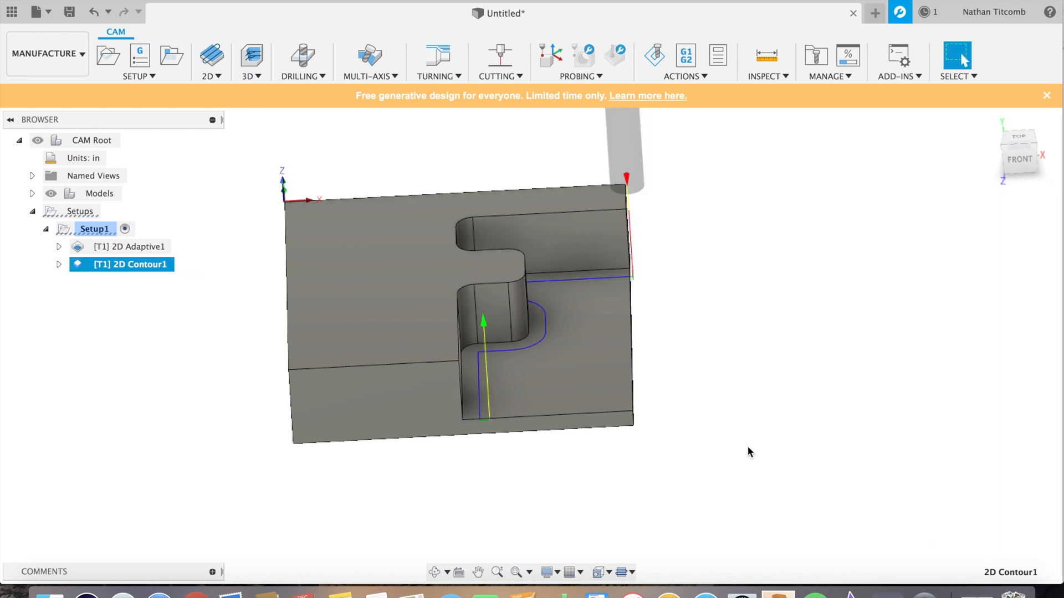
{"action": "mouse_move", "coordinate": [292, 132]}
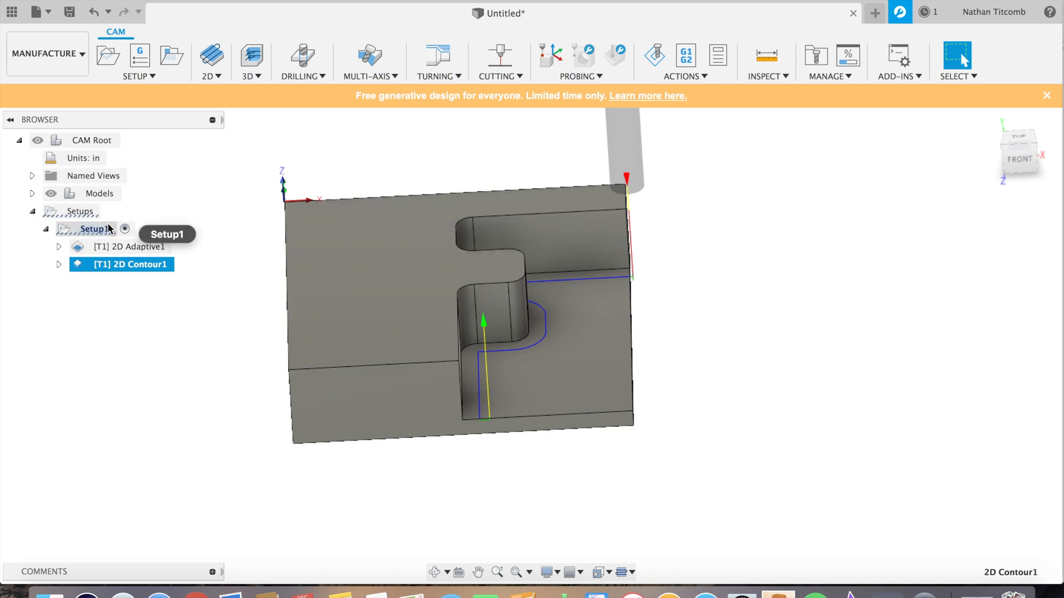
{"action": "left_click", "coordinate": [94, 229]}
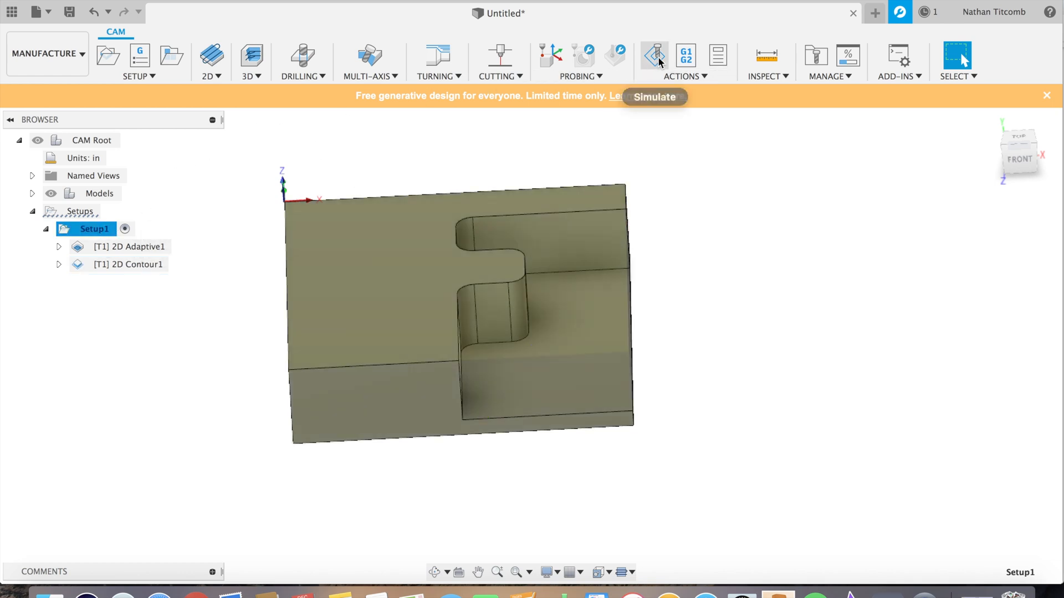
{"action": "left_click", "coordinate": [653, 54]}
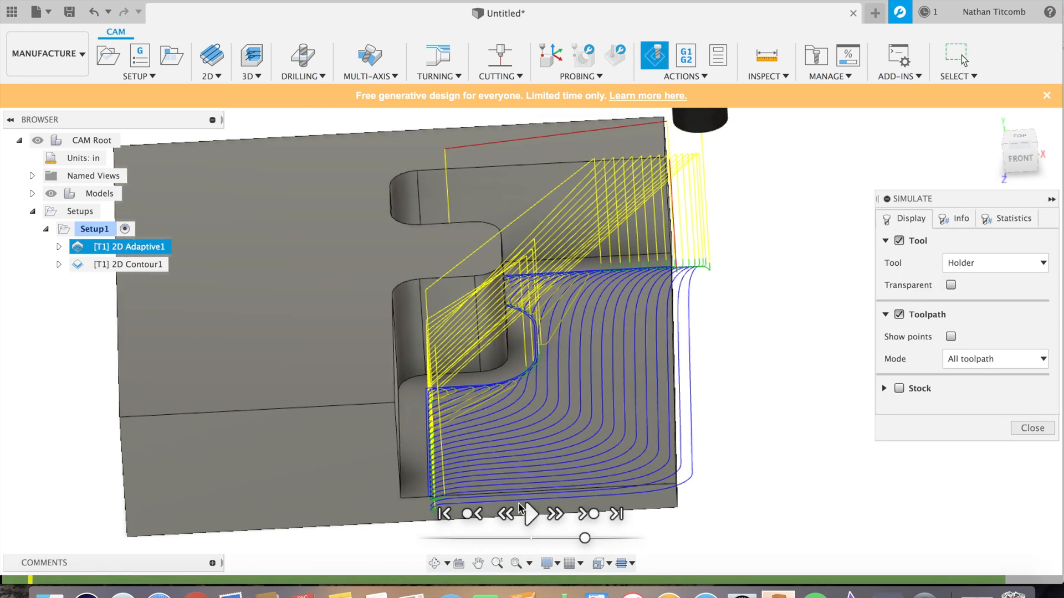
{"action": "left_click", "coordinate": [530, 514]}
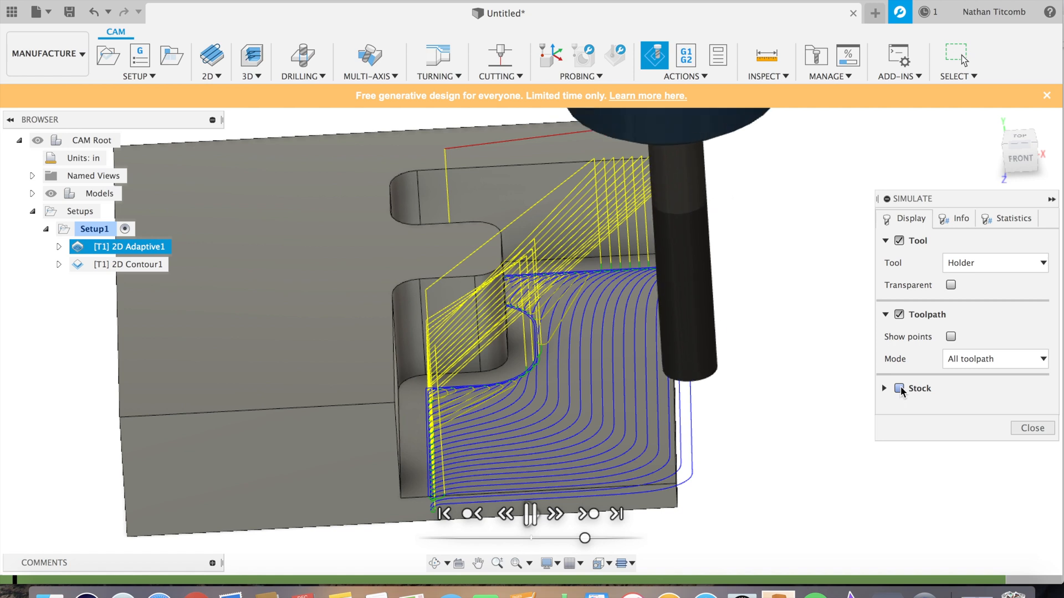
{"action": "left_click", "coordinate": [901, 388]}
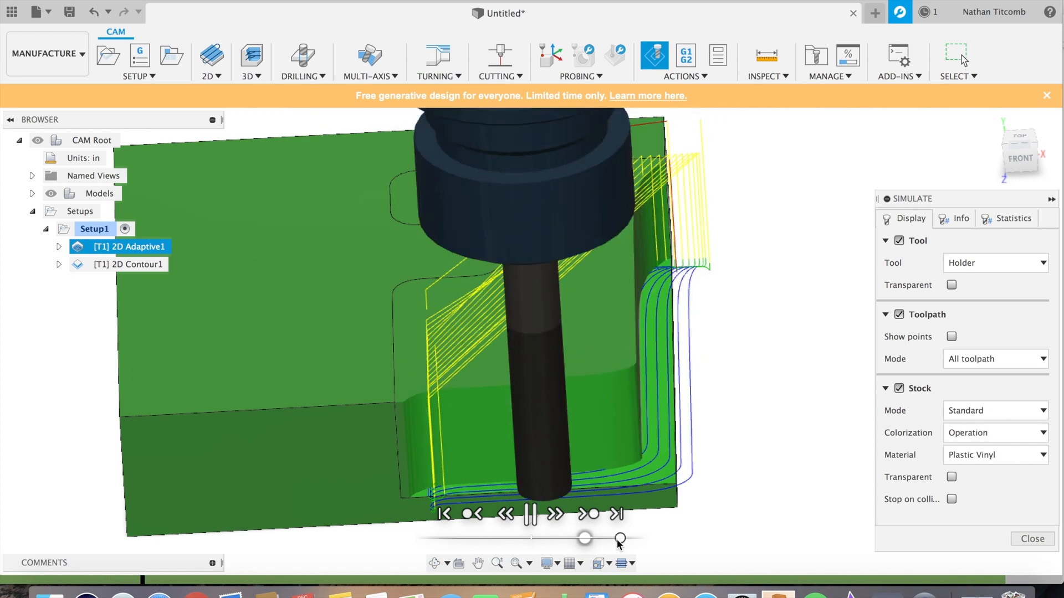
{"action": "left_click", "coordinate": [531, 514]}
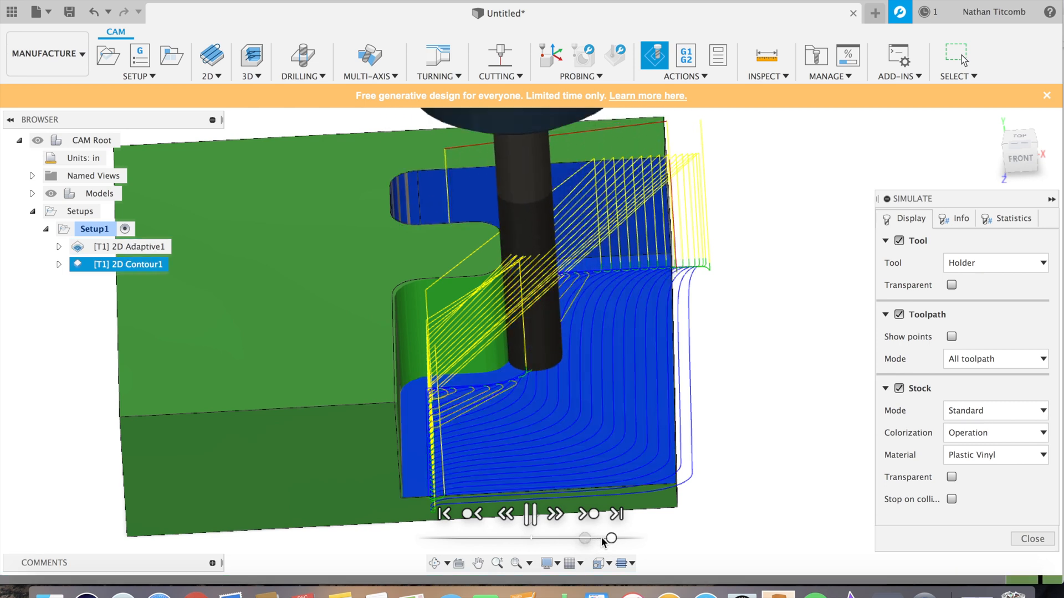
{"action": "left_click", "coordinate": [531, 514]}
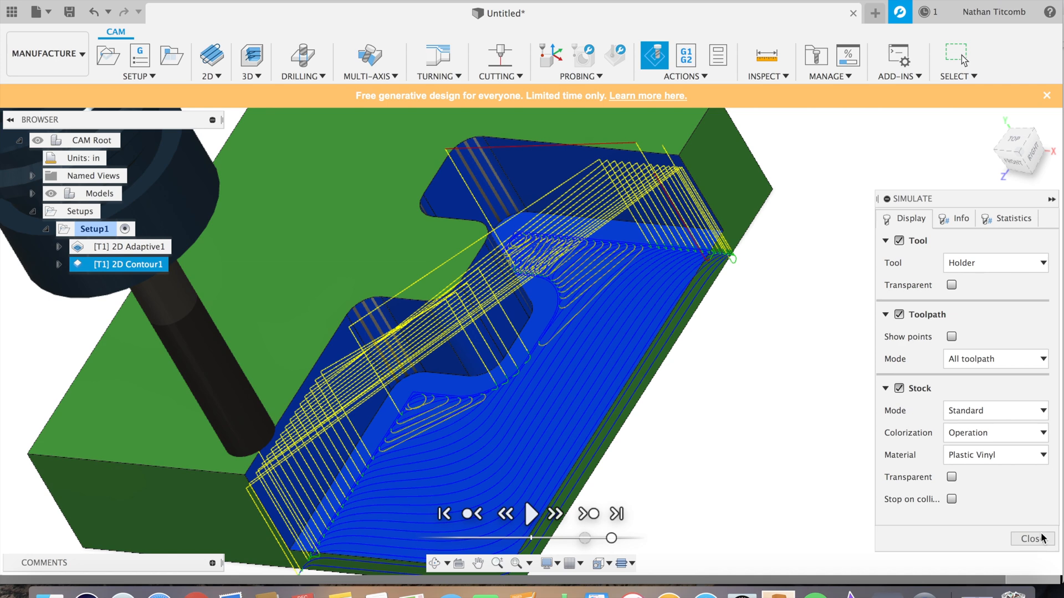
{"action": "left_click", "coordinate": [1033, 539]}
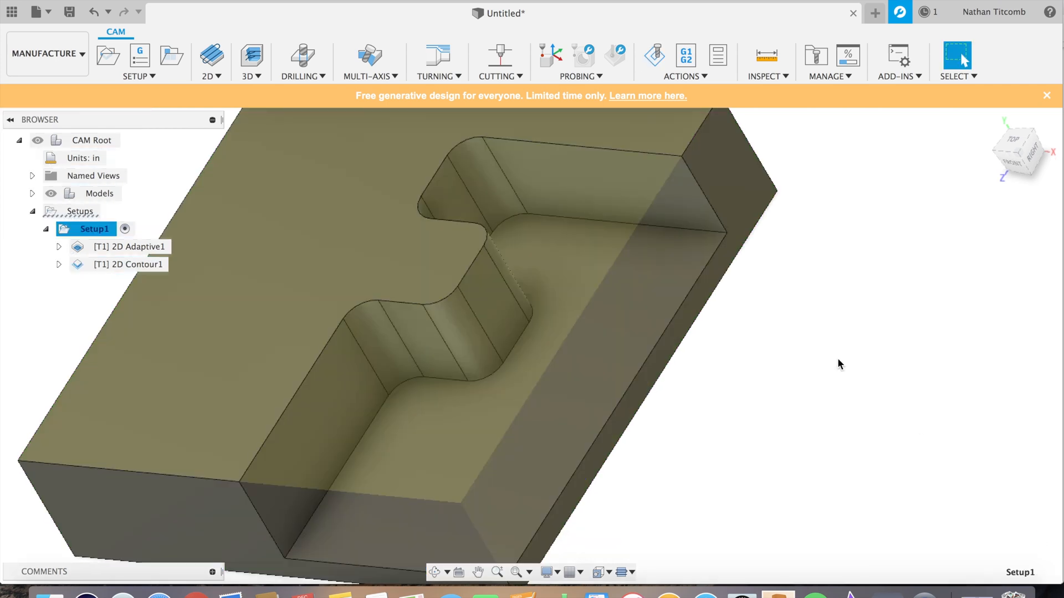